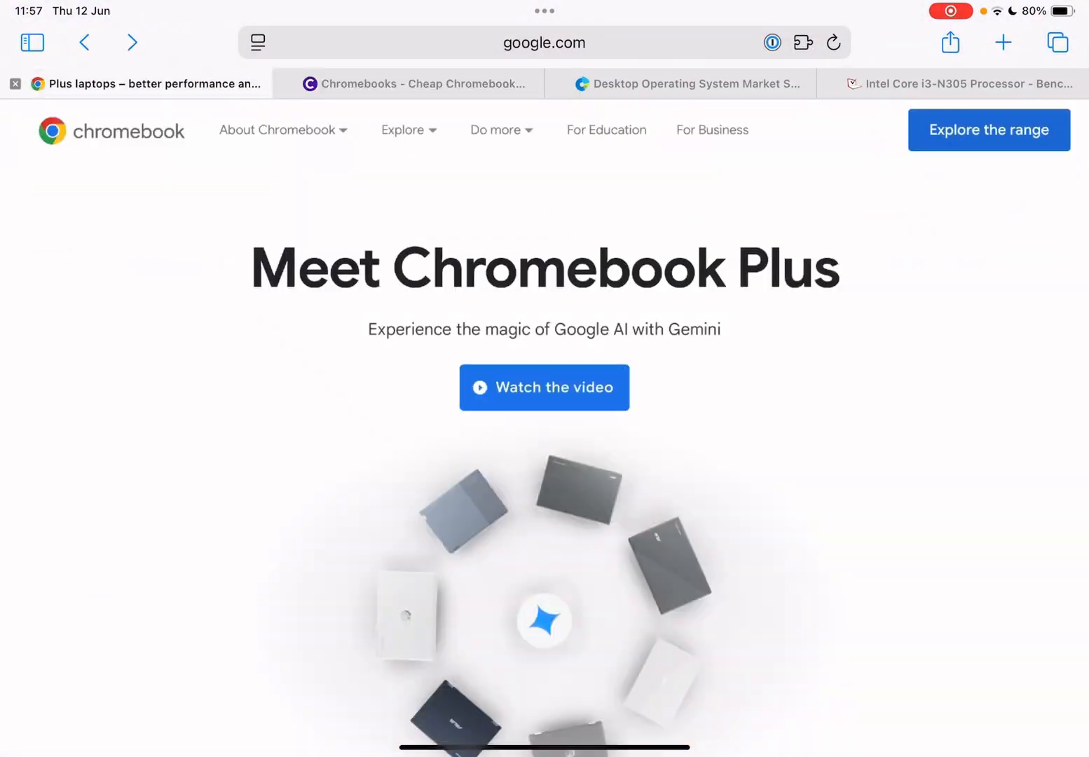
Scroll the Chromebook Plus page from Gemini features through brands to the Chromebook vs Chromebook Plus cards.
scroll(down, 3)
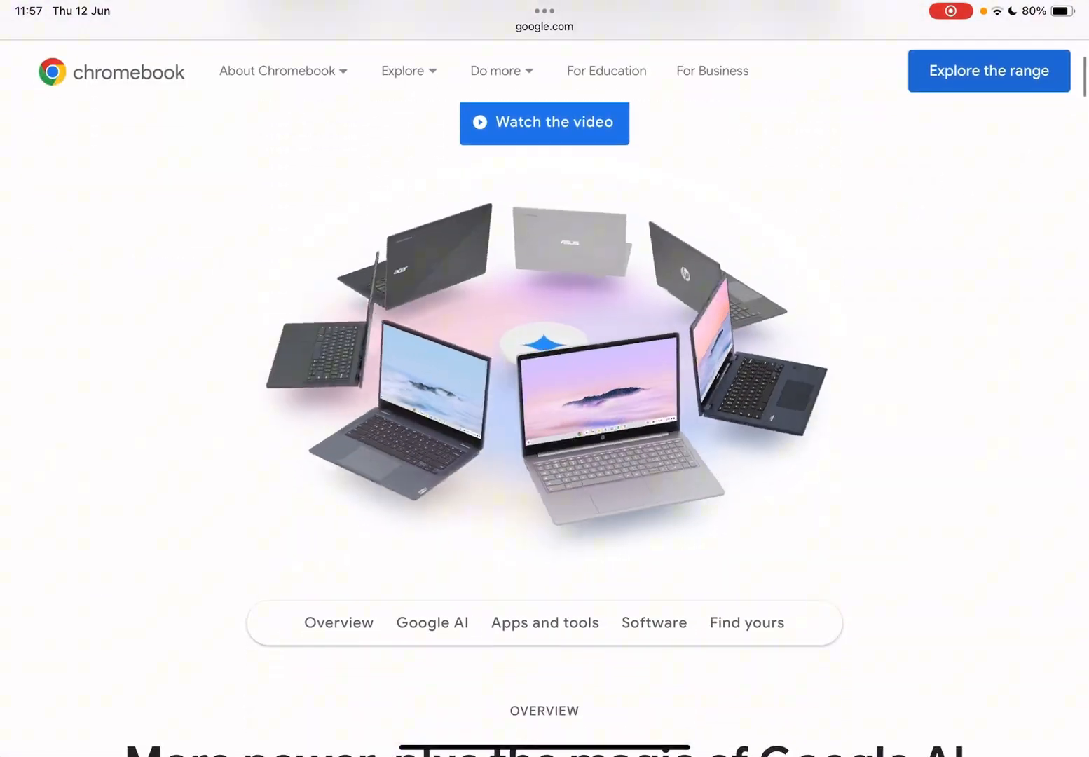
scroll(down, 3)
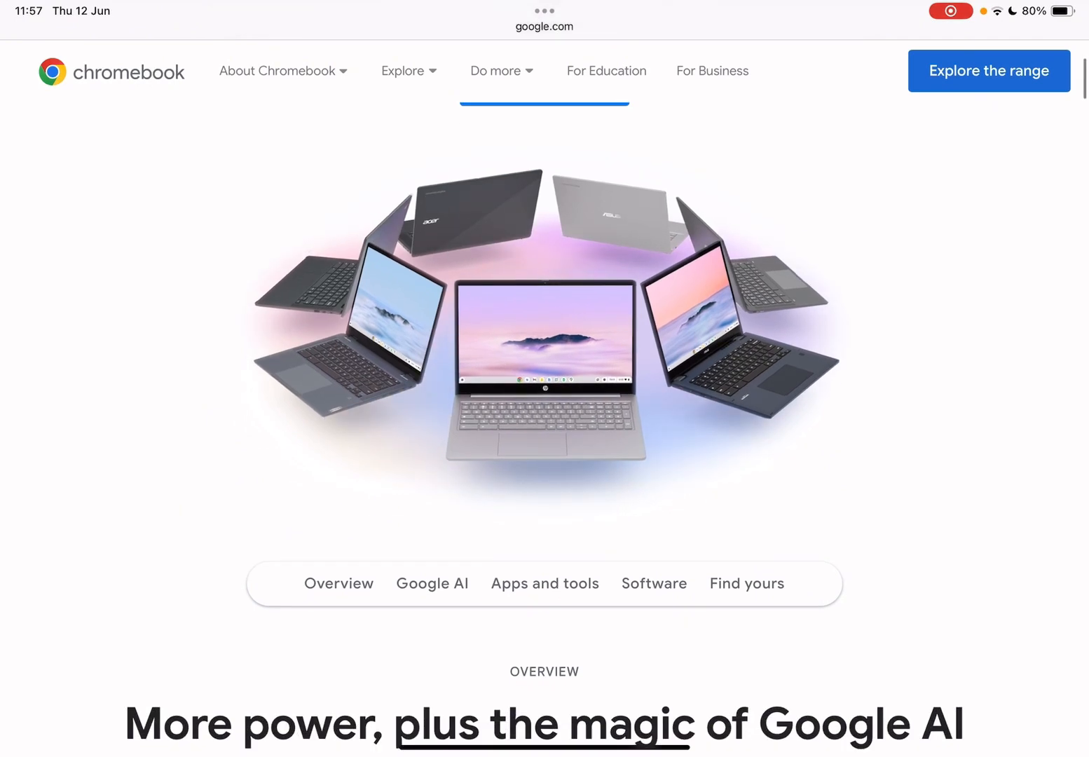
scroll(down, 3)
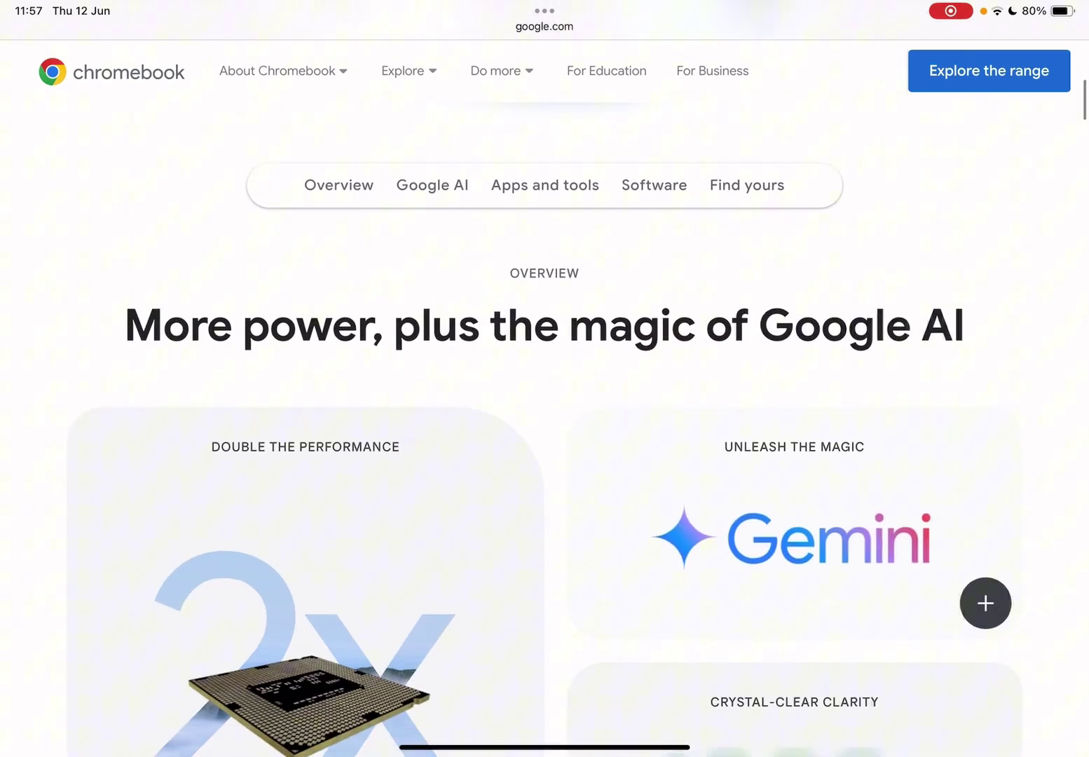
scroll(down, 3)
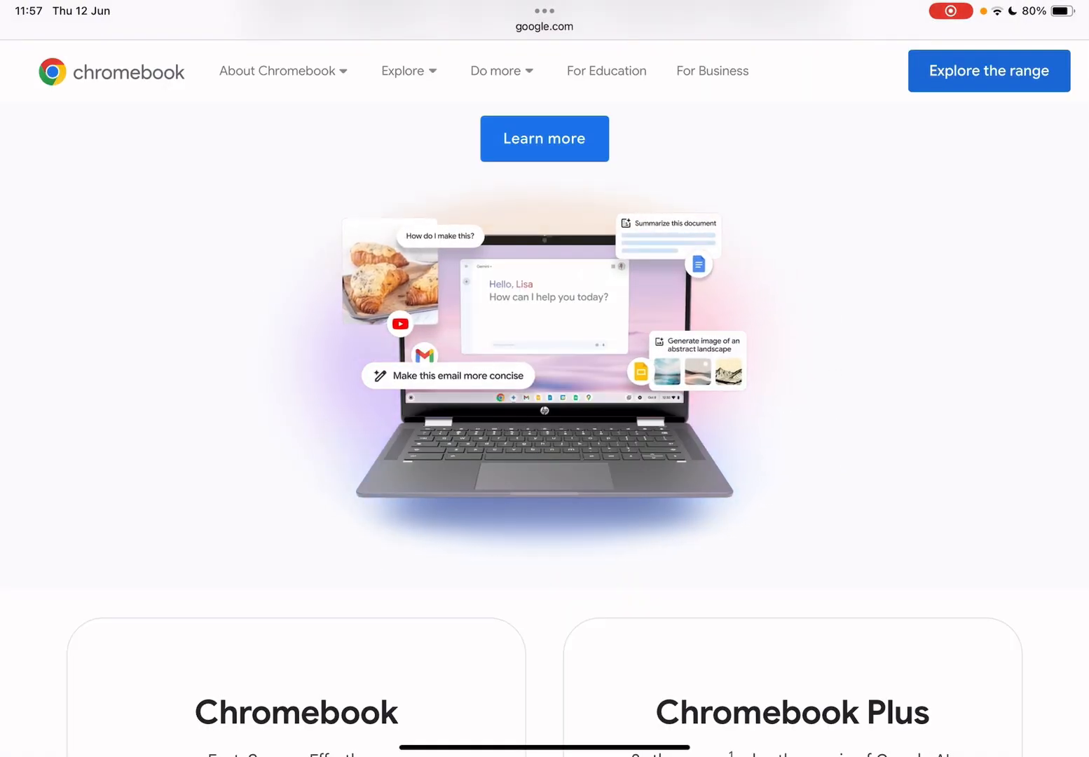
scroll(down, 3)
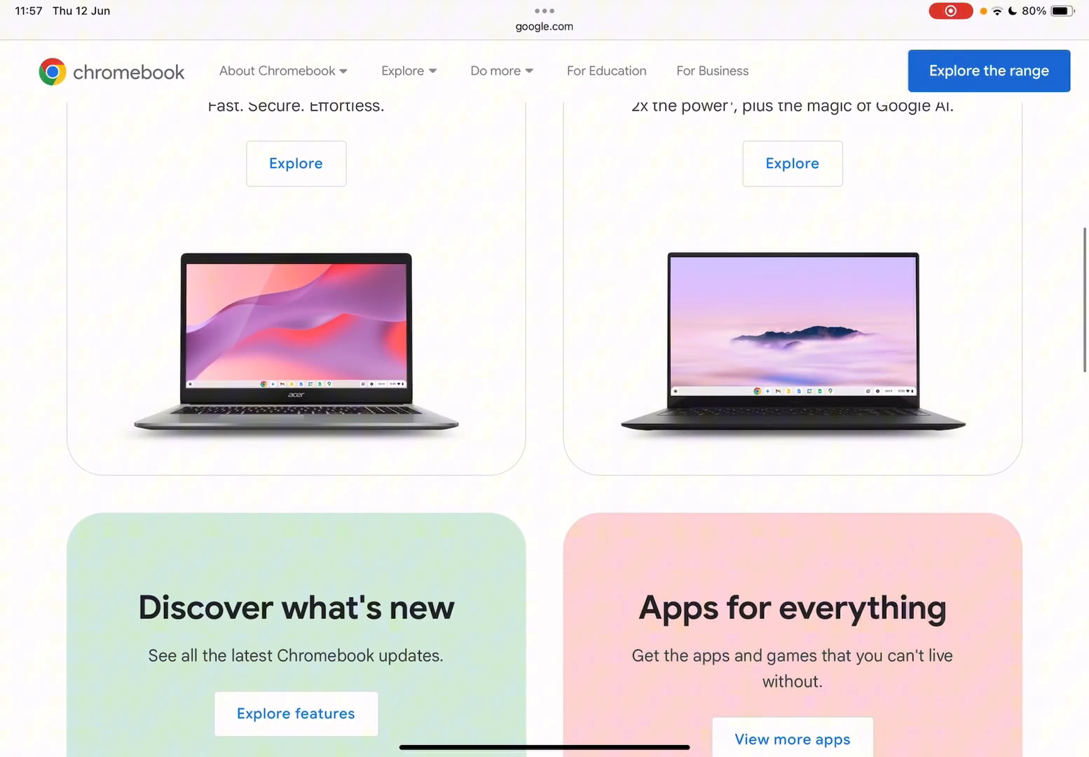
scroll(down, 3)
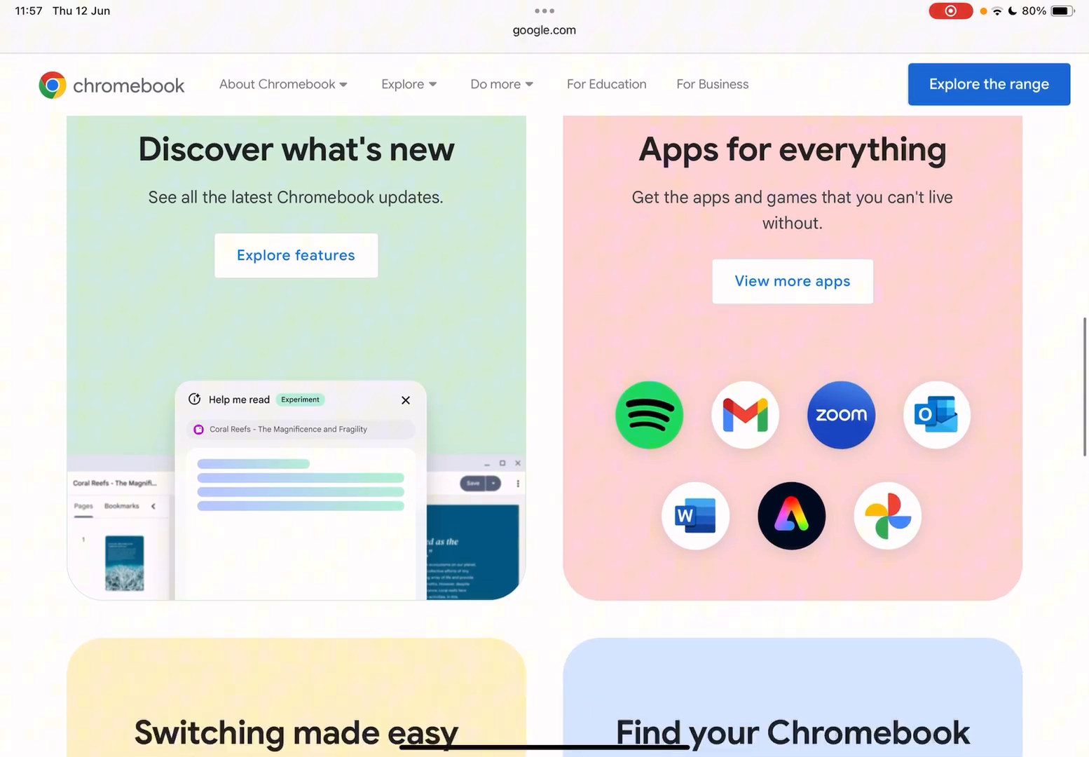
scroll(down, 3)
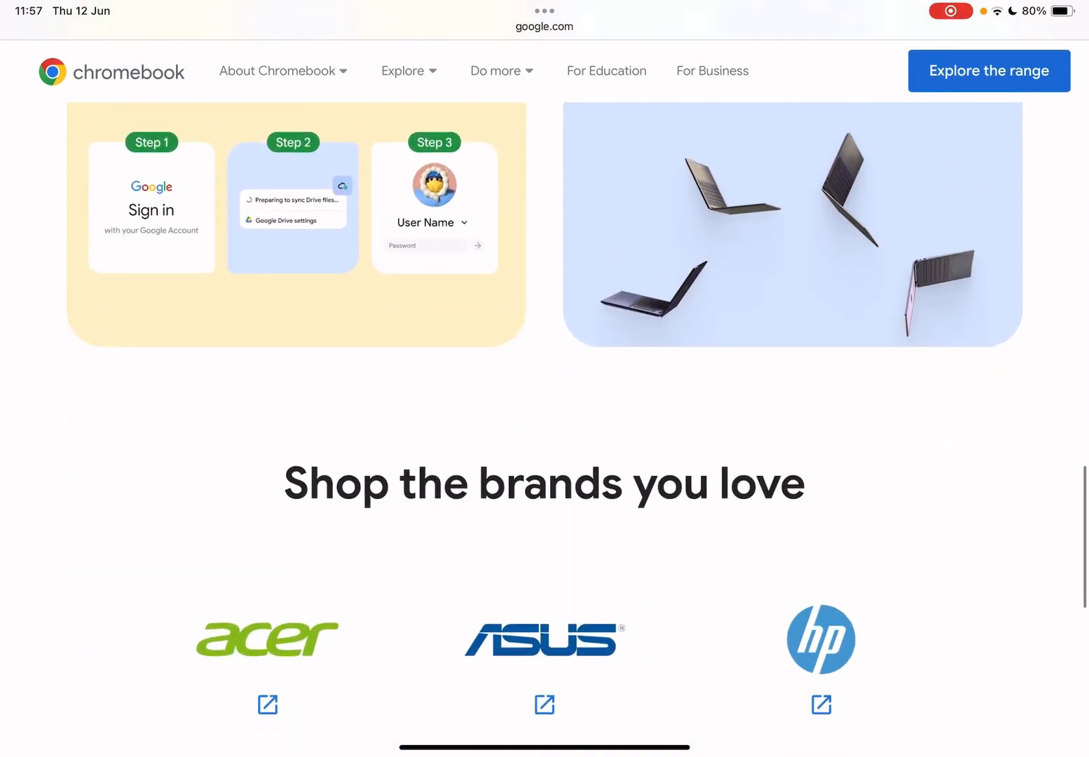
scroll(down, 3)
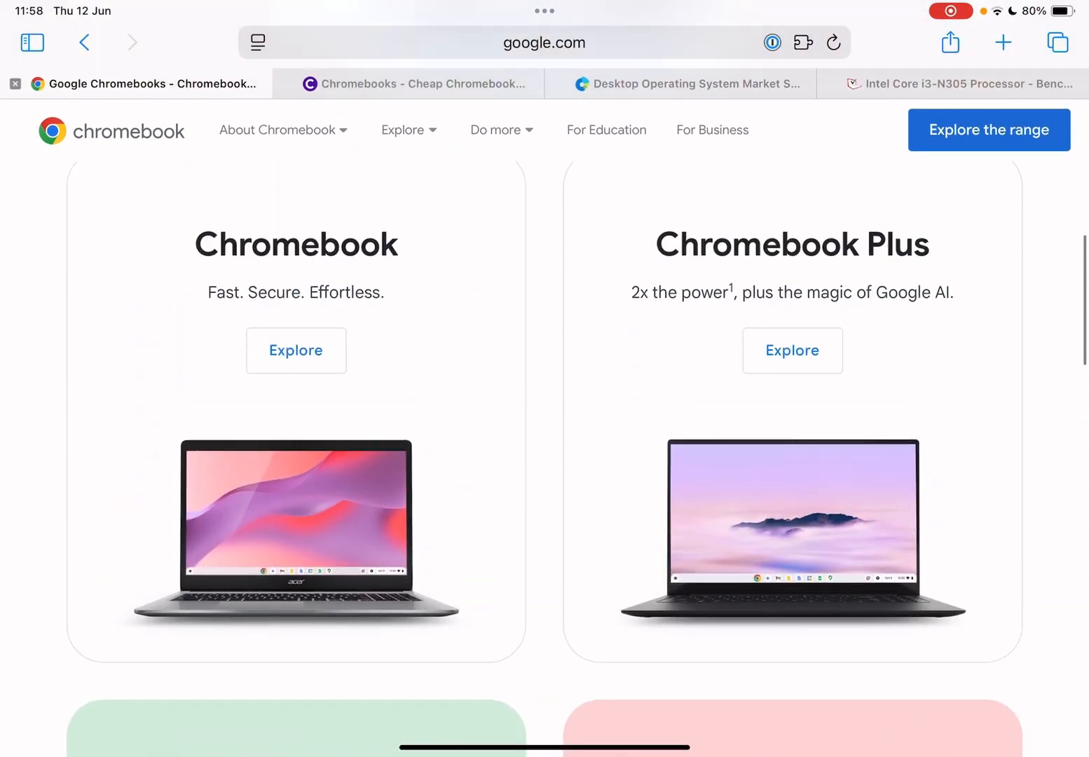
scroll(down, 3)
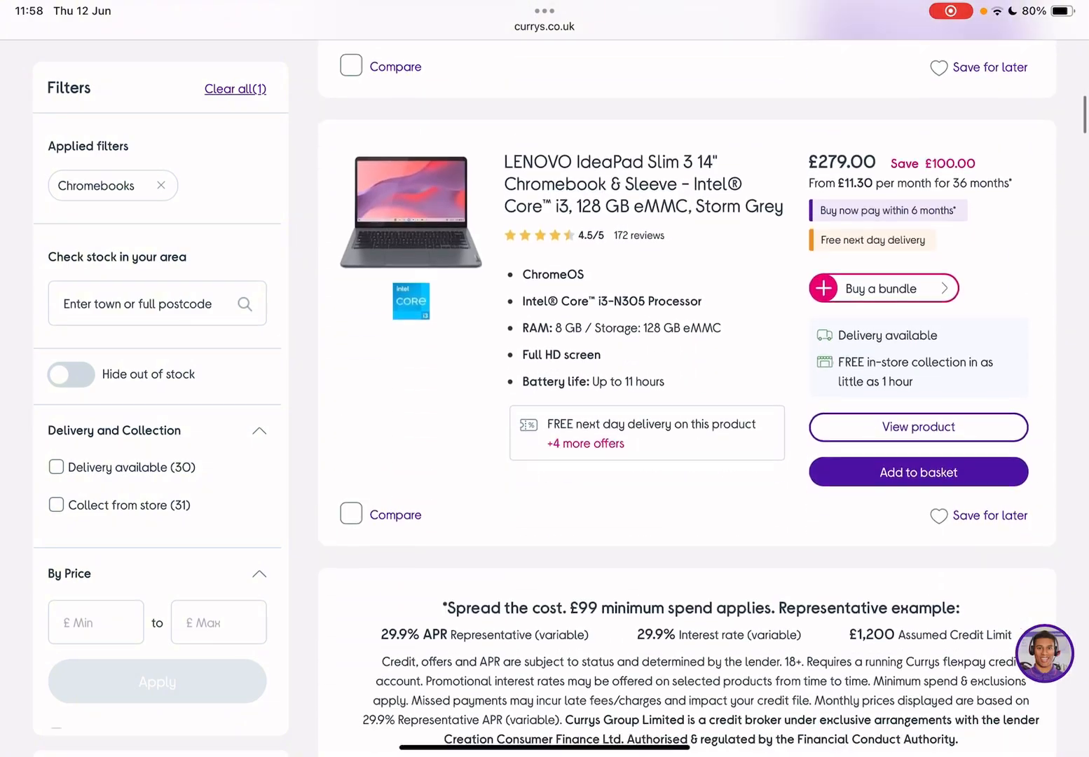
Scroll down through the Currys Chromebook listings before returning to the Apps for work and play page.
scroll(down, 3)
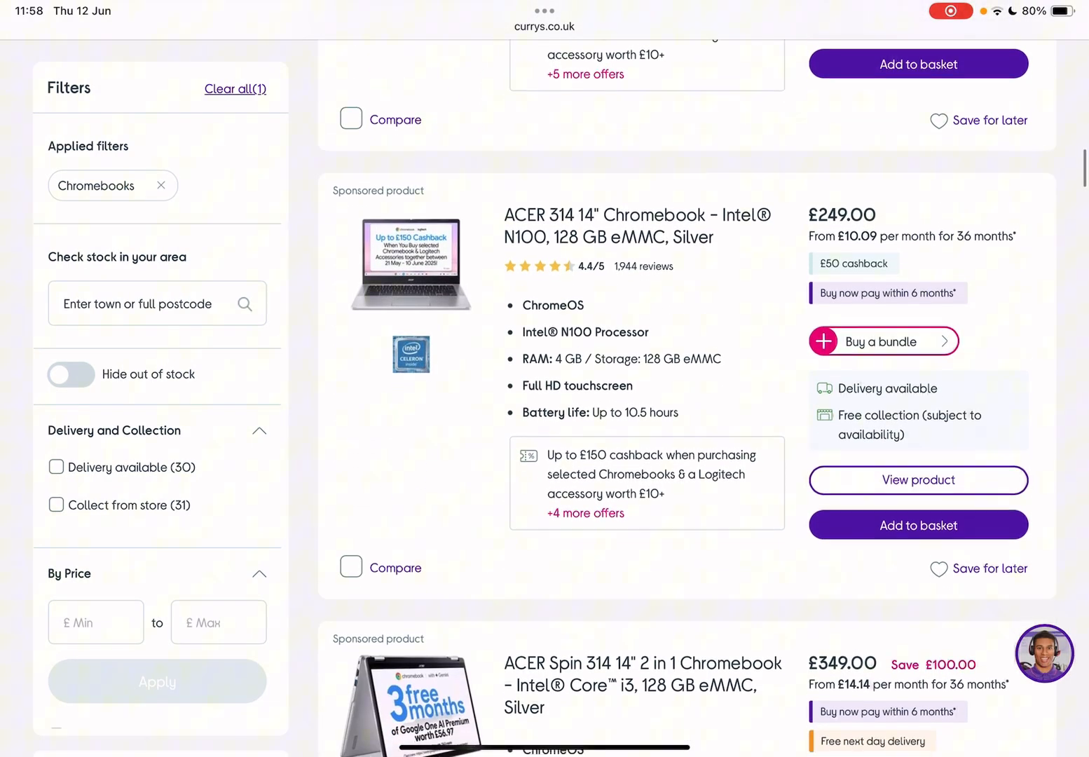
scroll(down, 3)
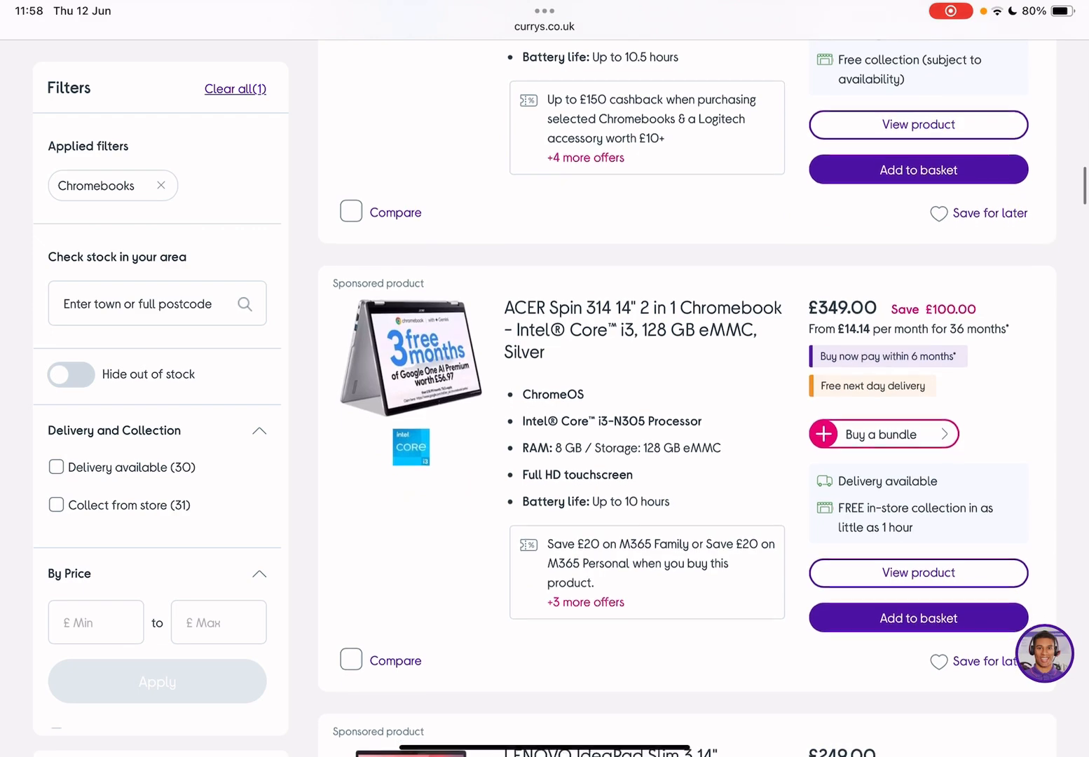
scroll(down, 3)
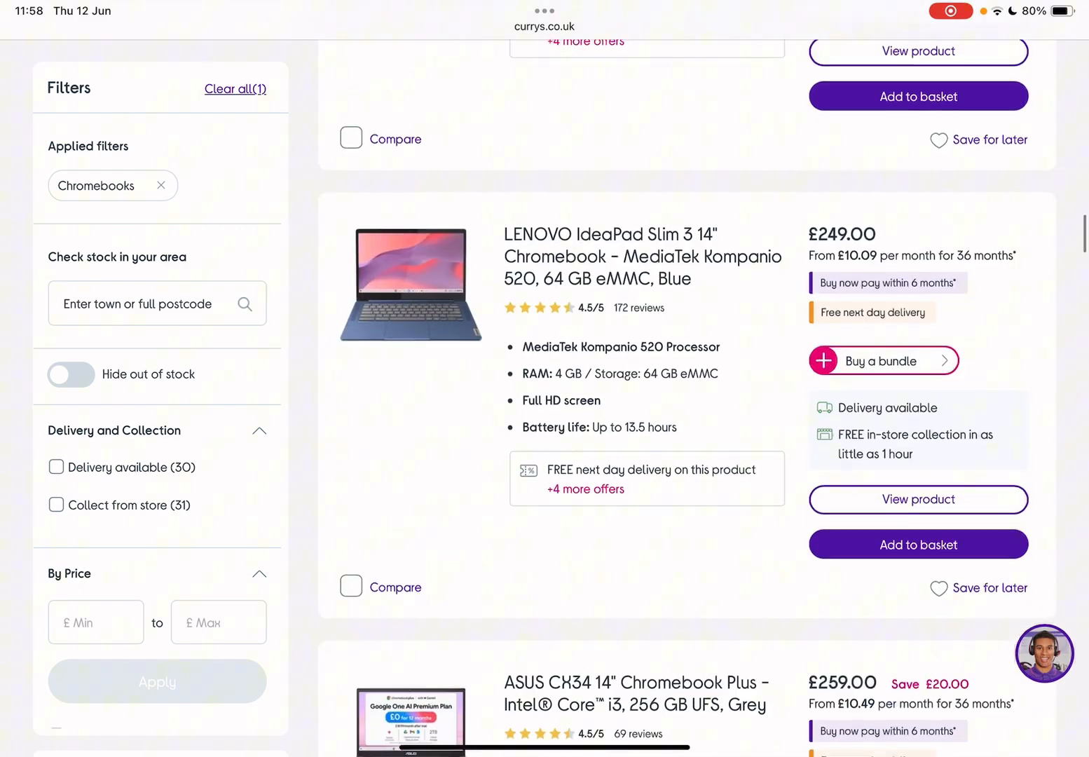
scroll(down, 3)
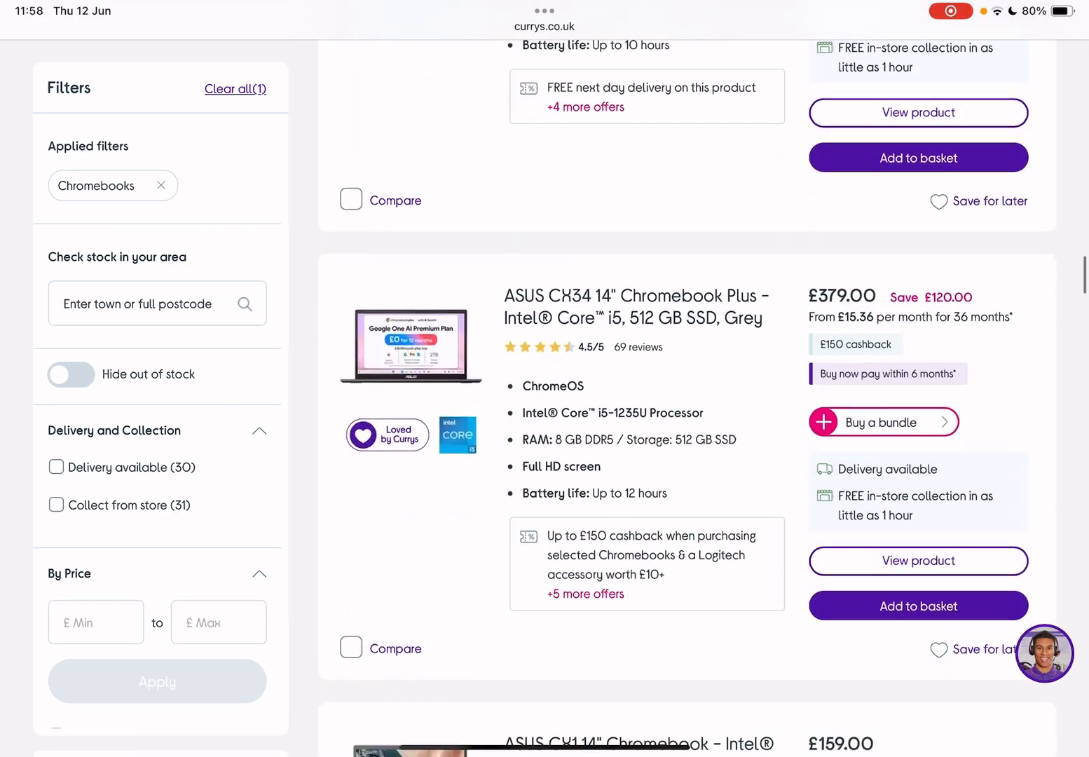
scroll(down, 3)
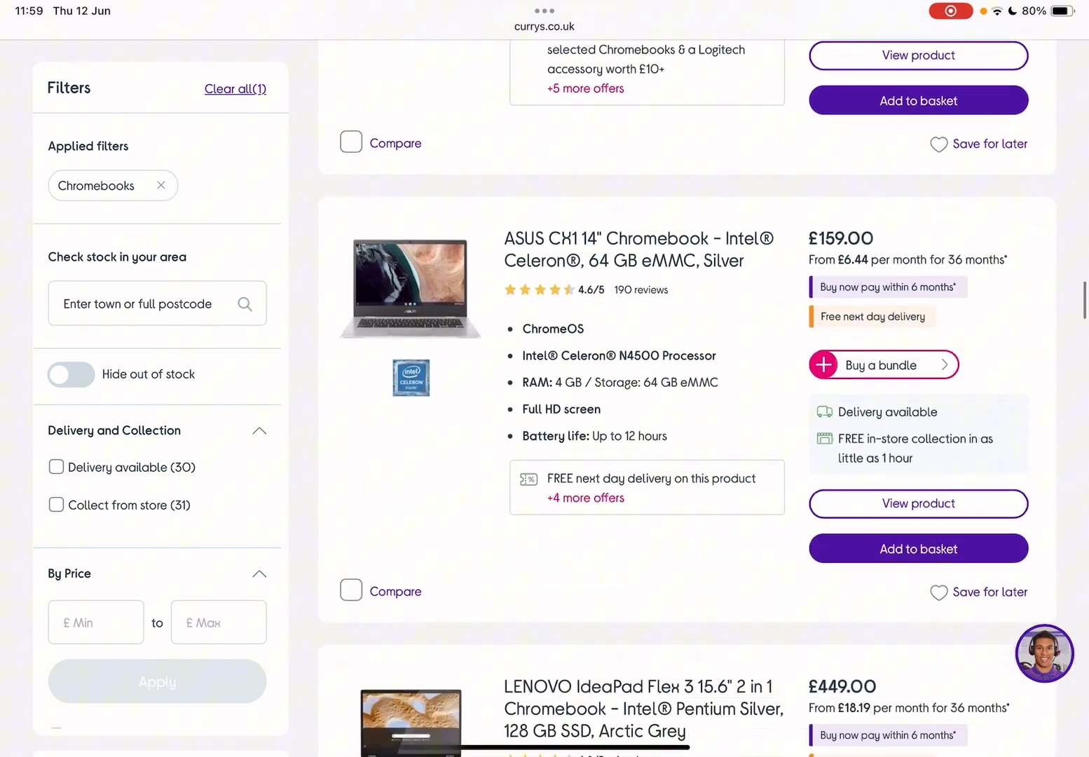
scroll(down, 3)
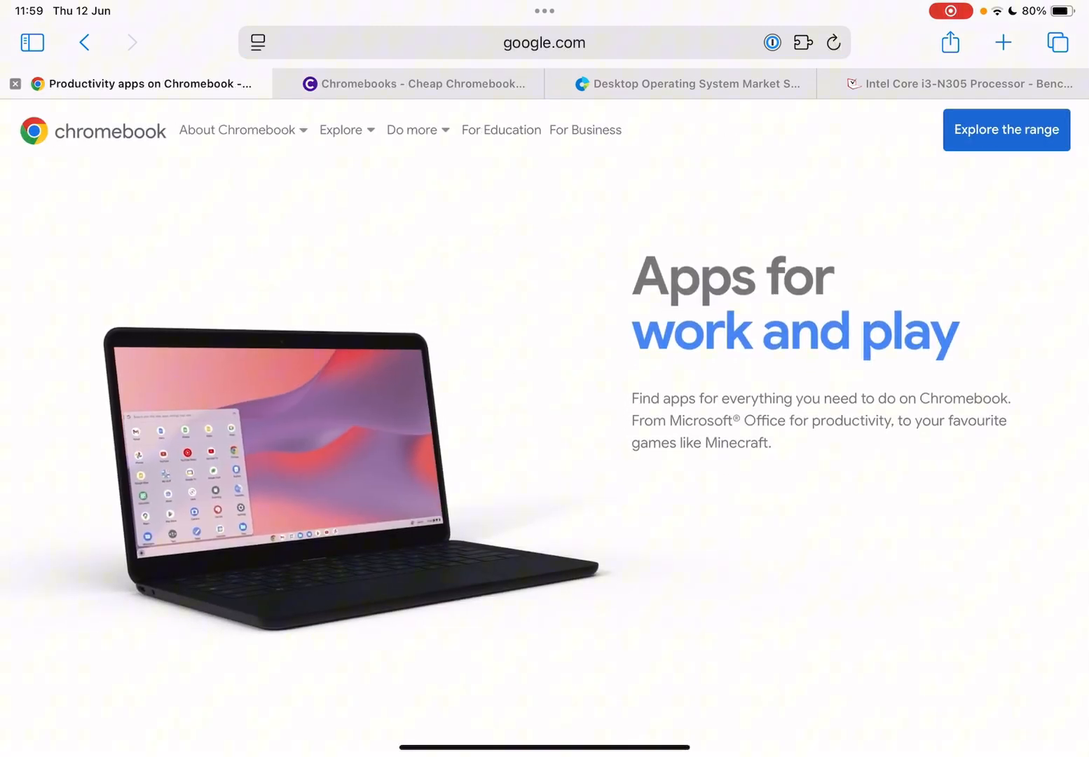
scroll(down, 3)
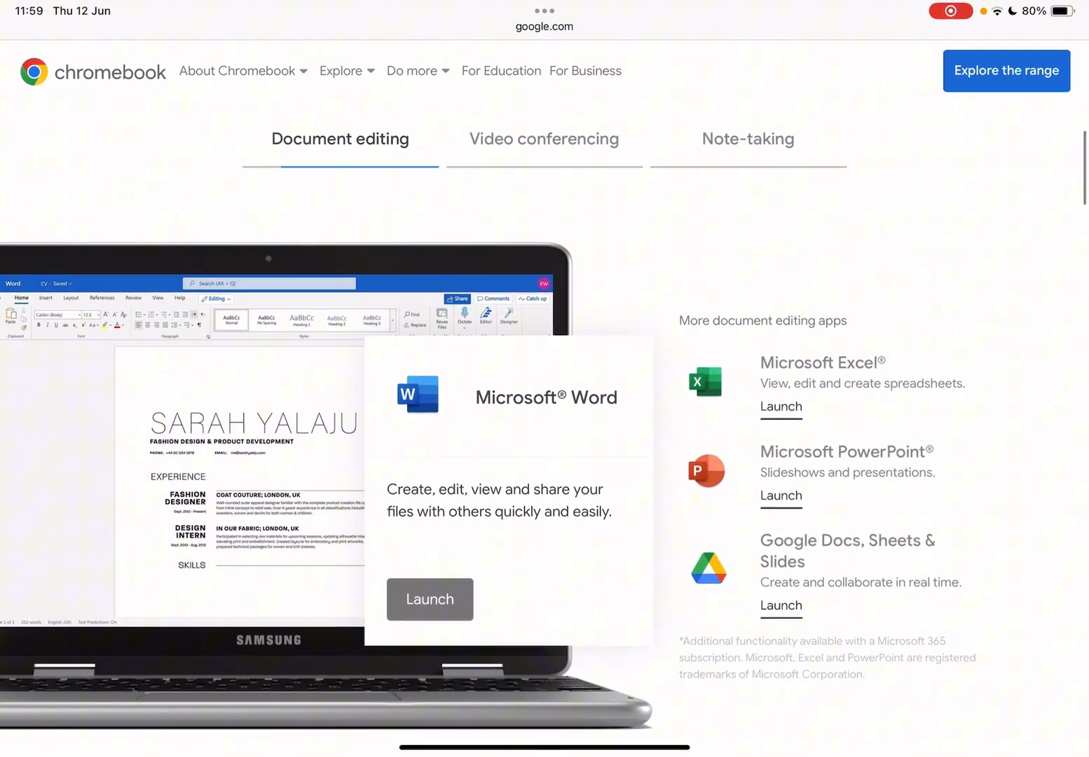
click(543, 139)
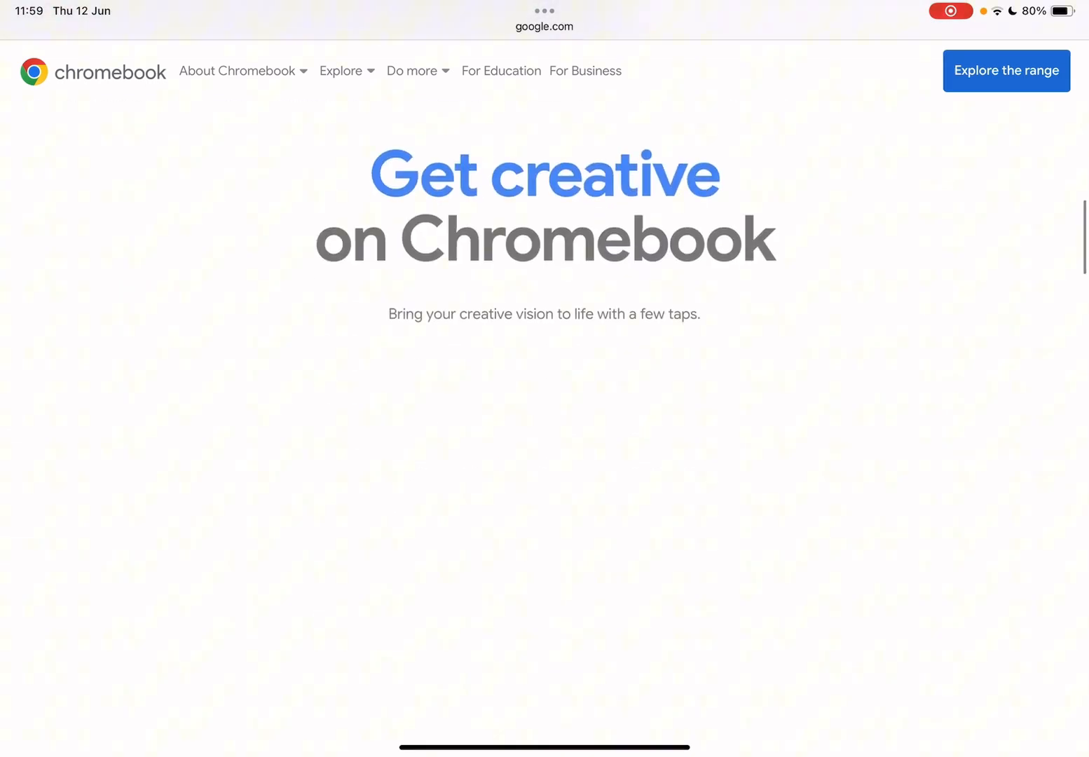
scroll(down, 3)
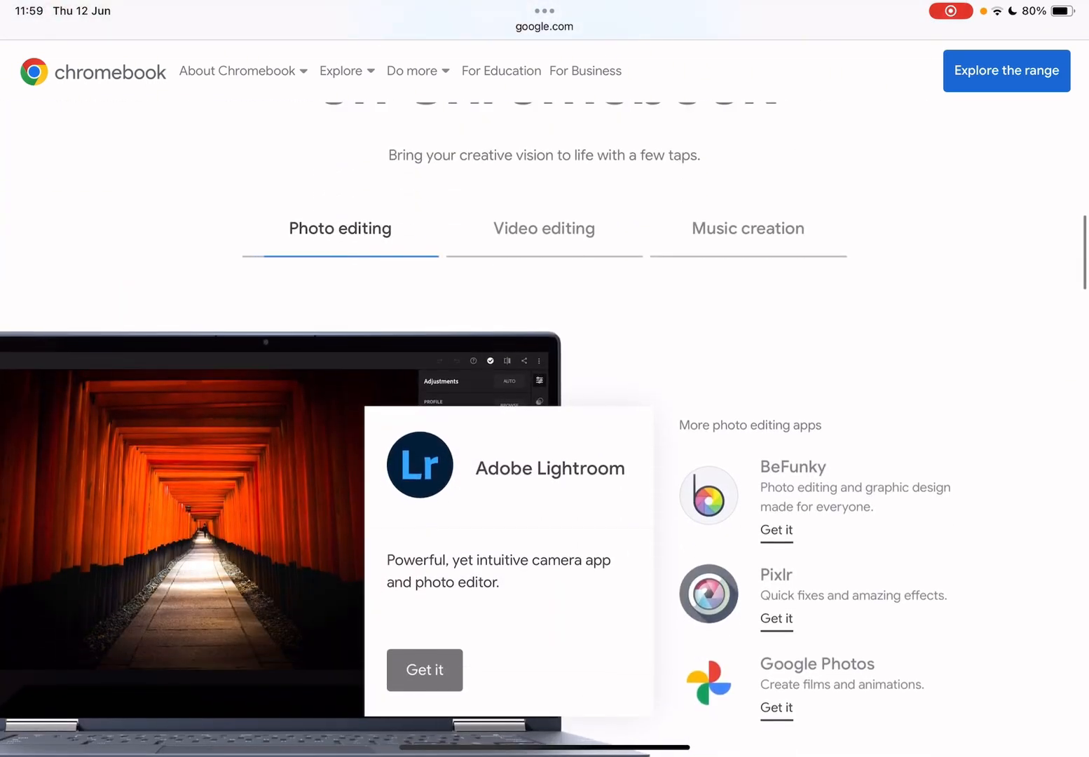
scroll(down, 3)
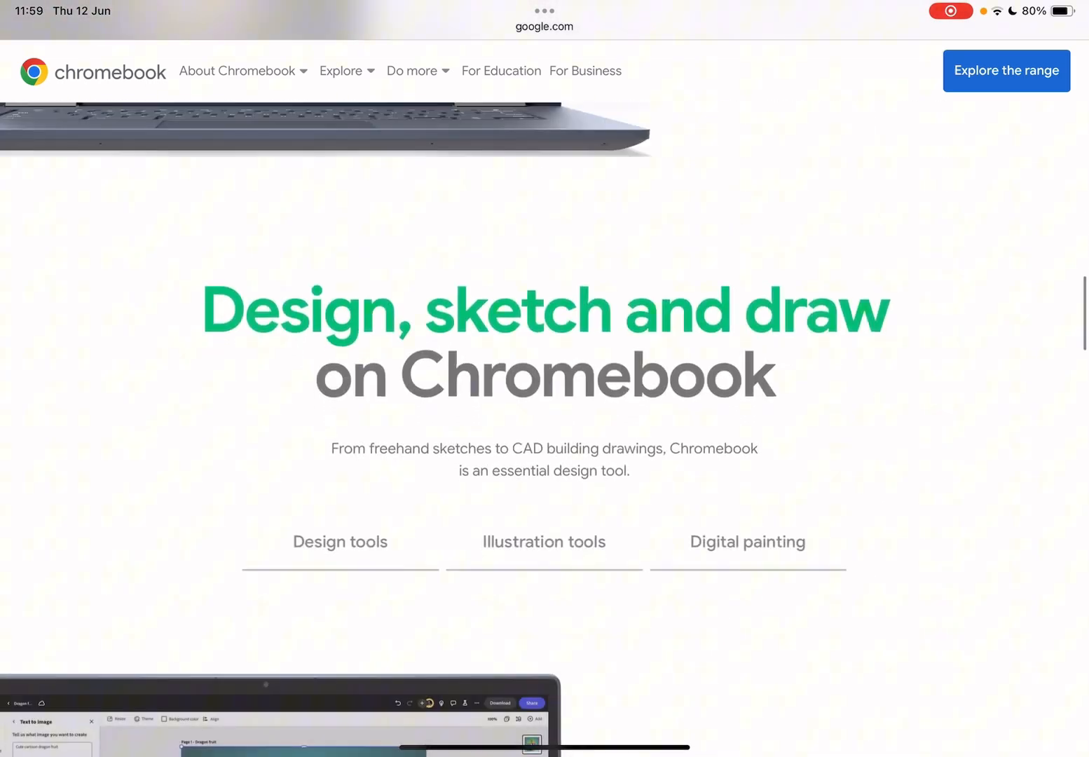
scroll(down, 3)
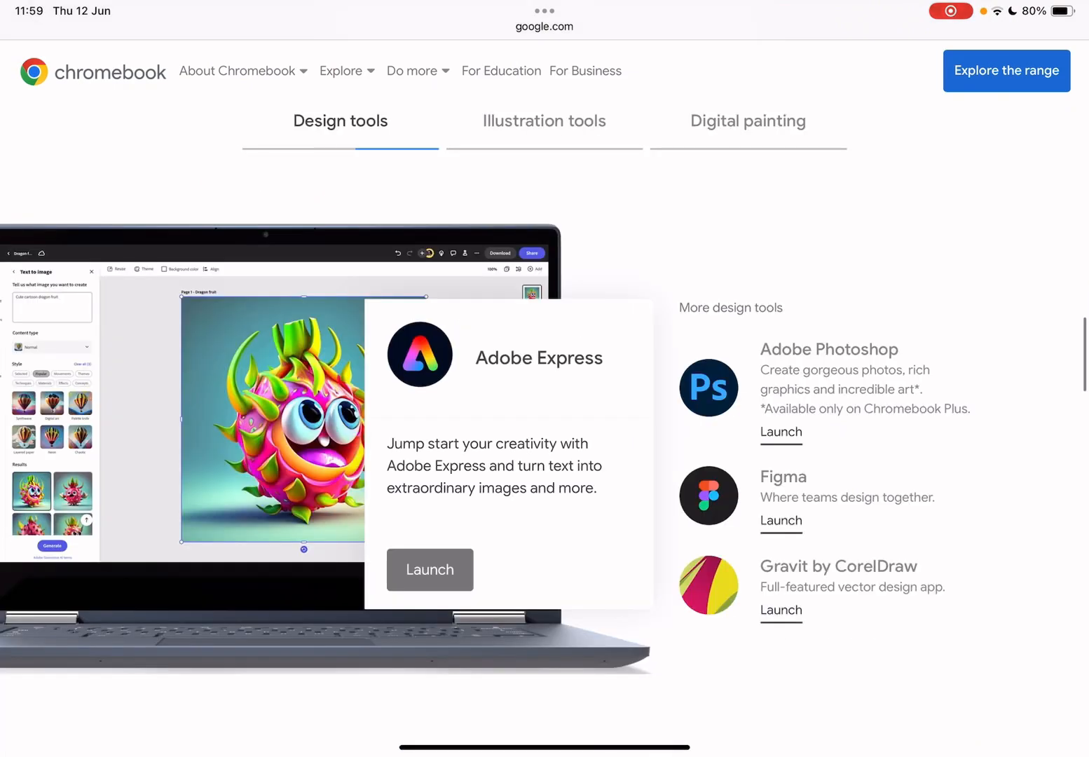
scroll(down, 3)
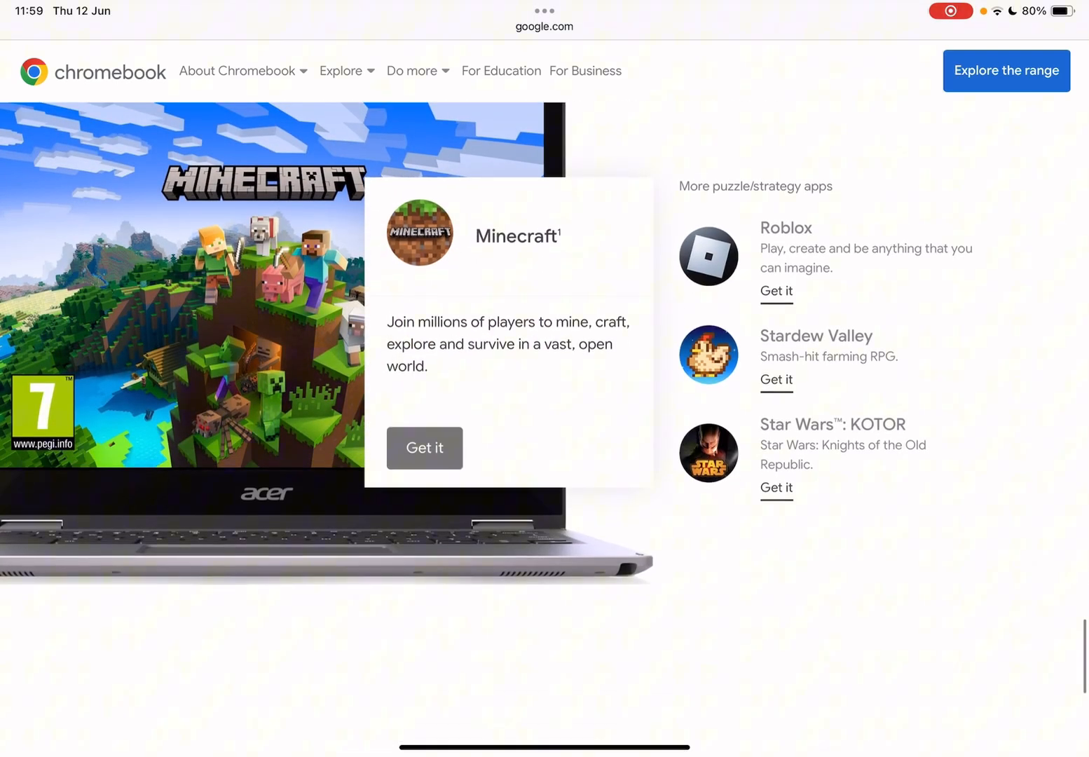
scroll(down, 3)
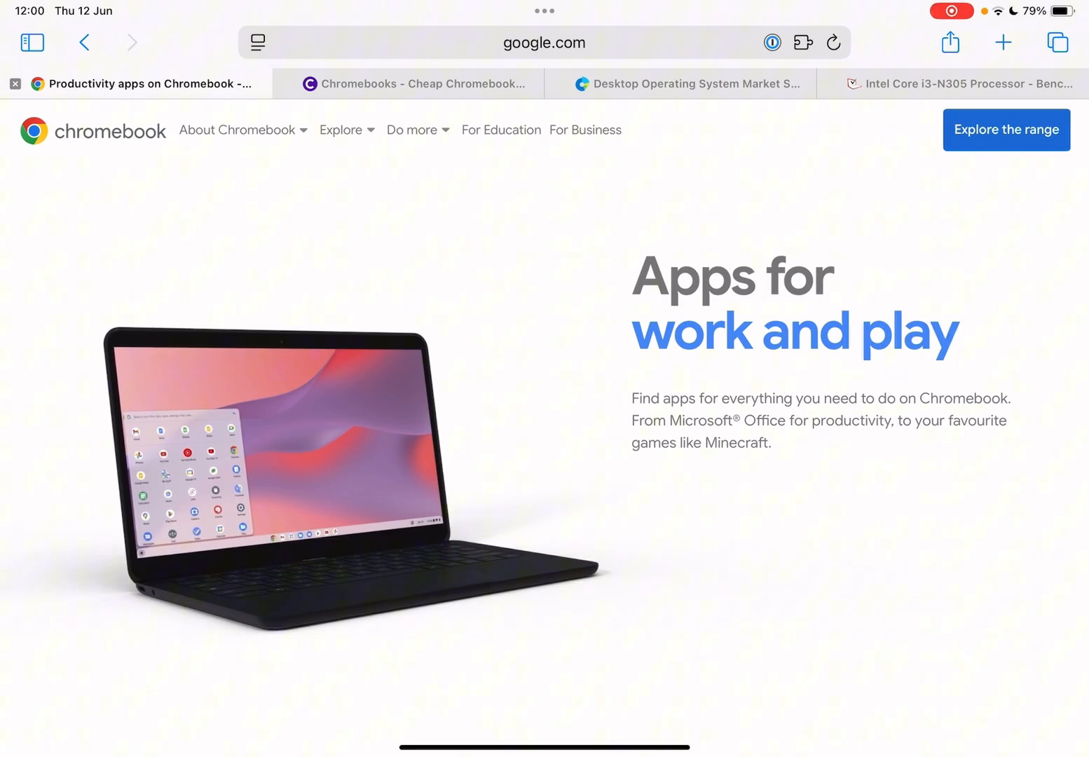
Scroll past video conferencing, creative, design and entertainment apps to 'Get cloud gaming on Chromebook'.
scroll(down, 3)
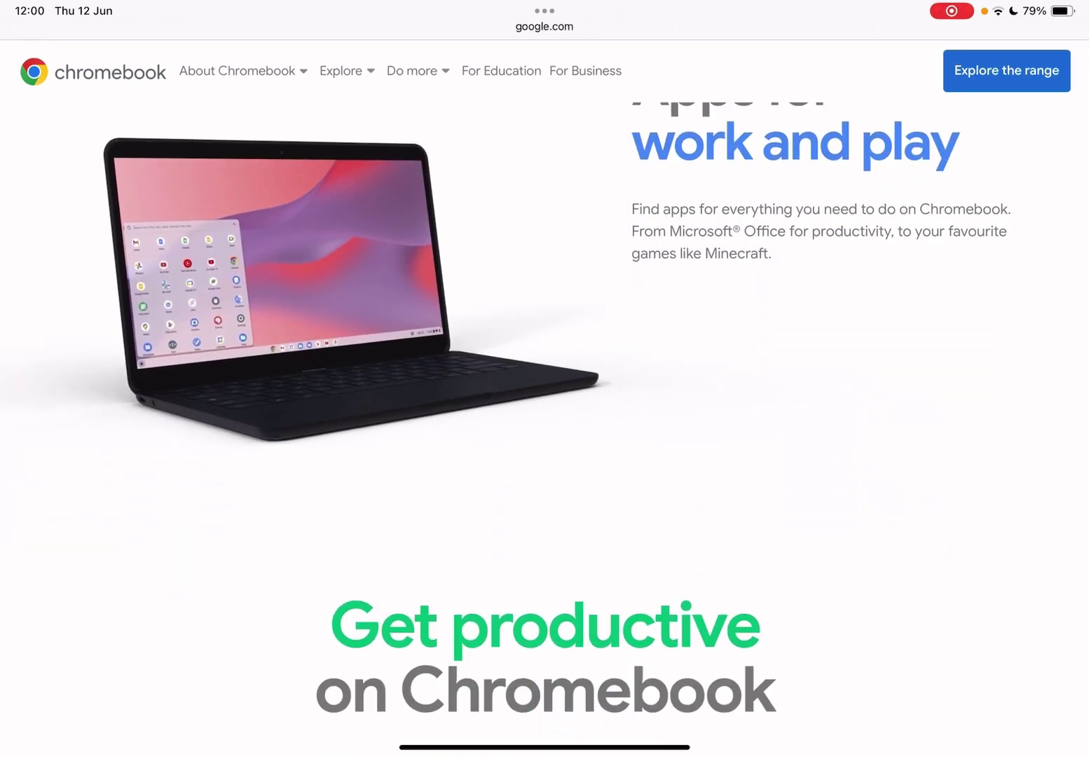
scroll(down, 3)
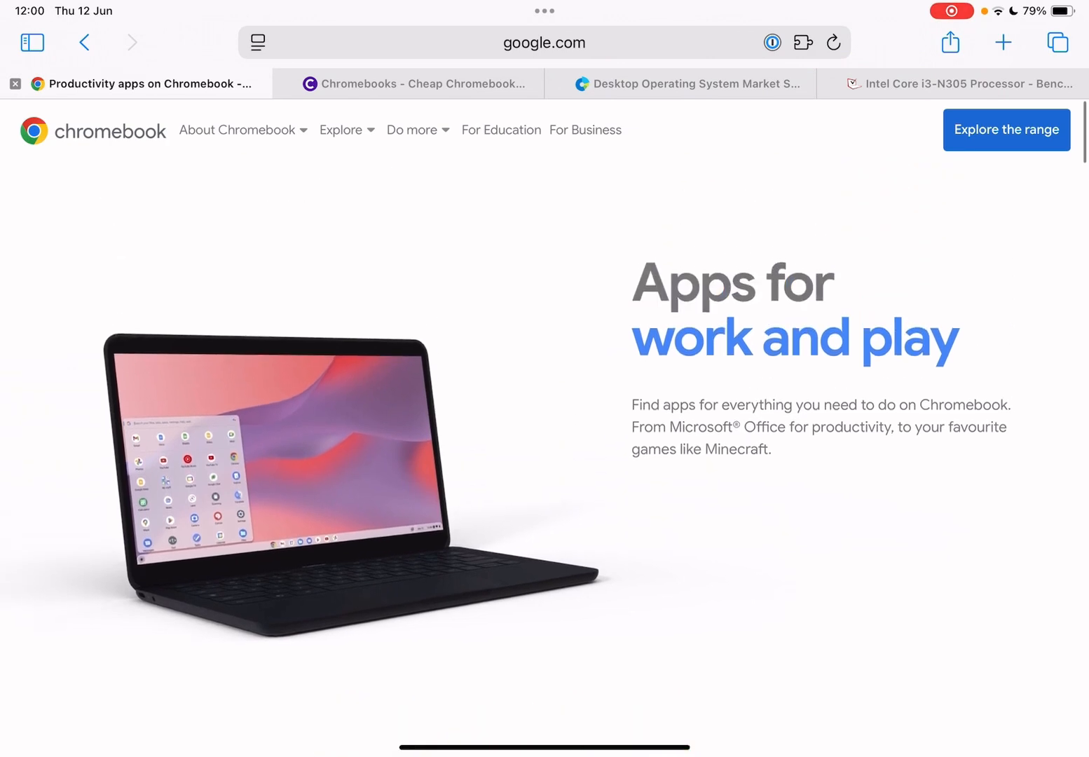
scroll(down, 3)
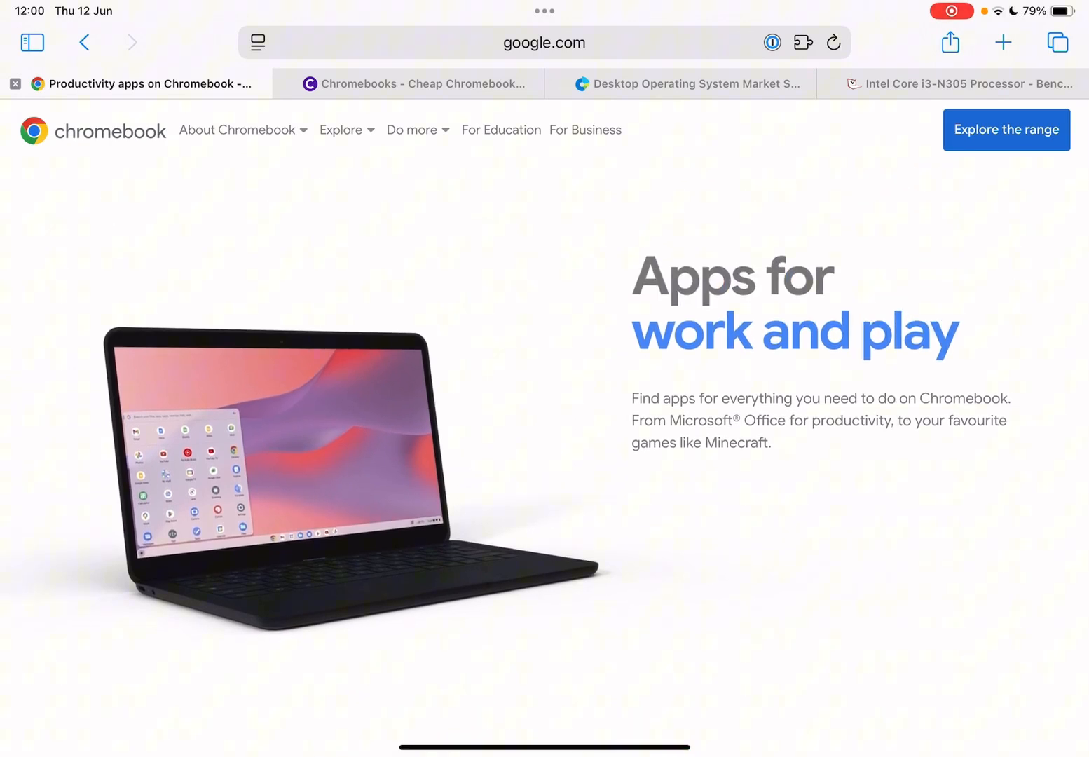
scroll(down, 3)
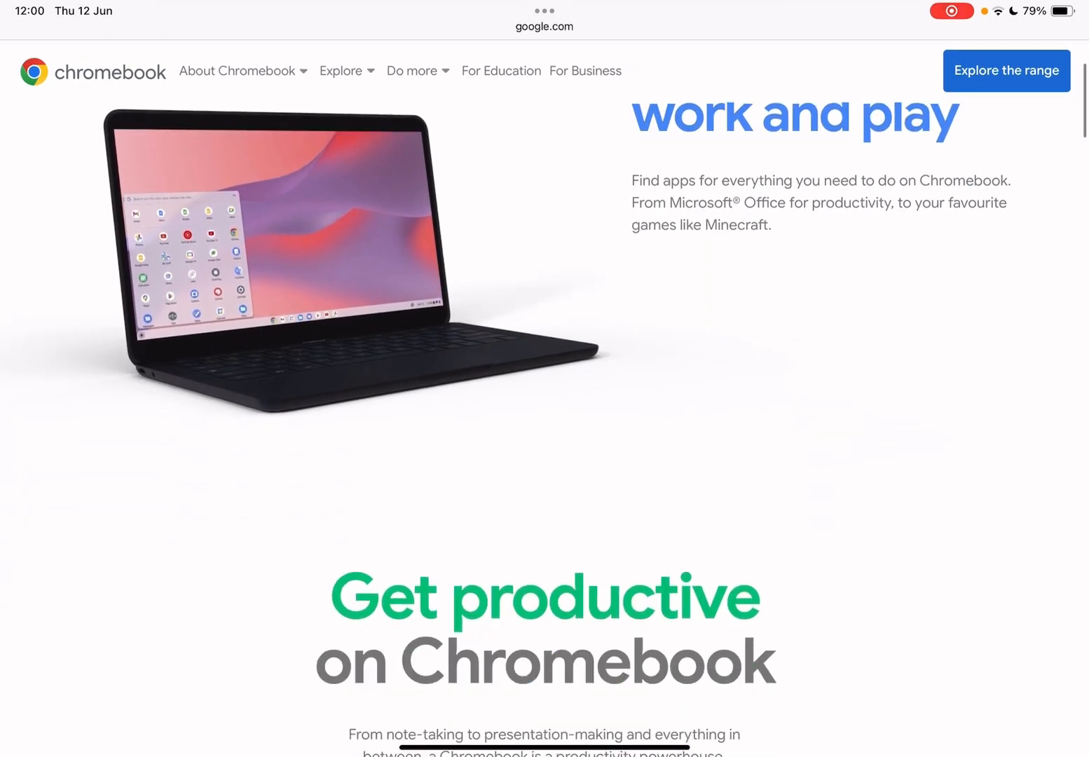
scroll(down, 3)
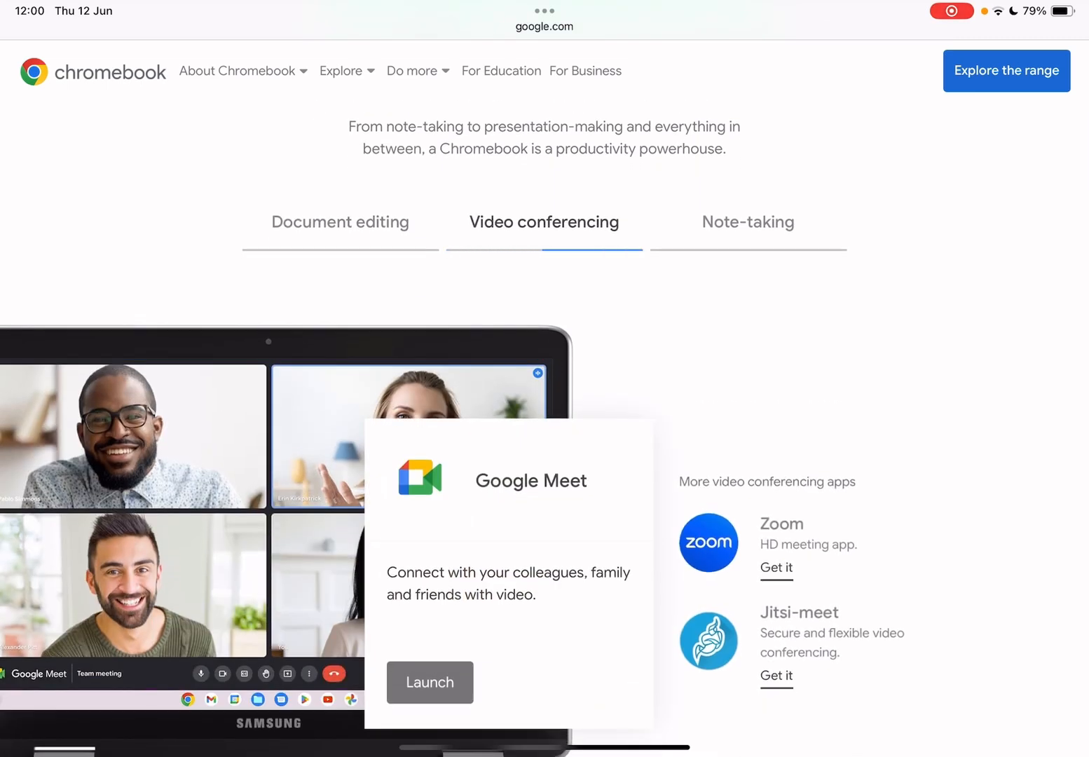
scroll(down, 3)
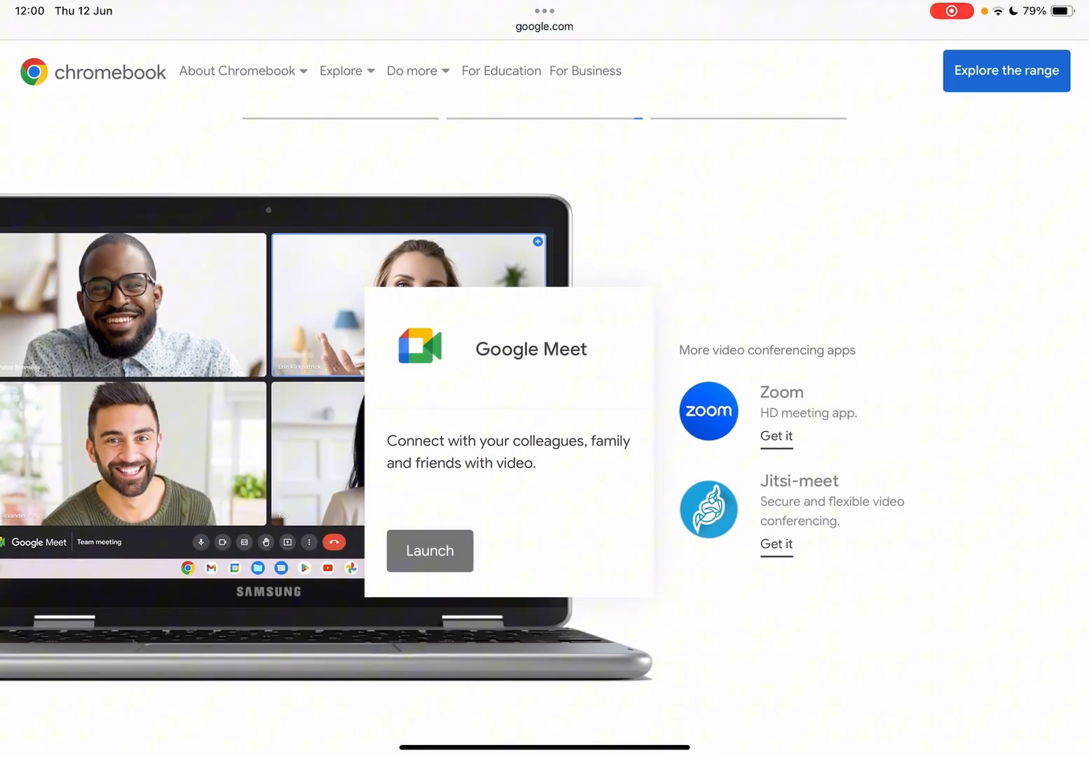
scroll(down, 3)
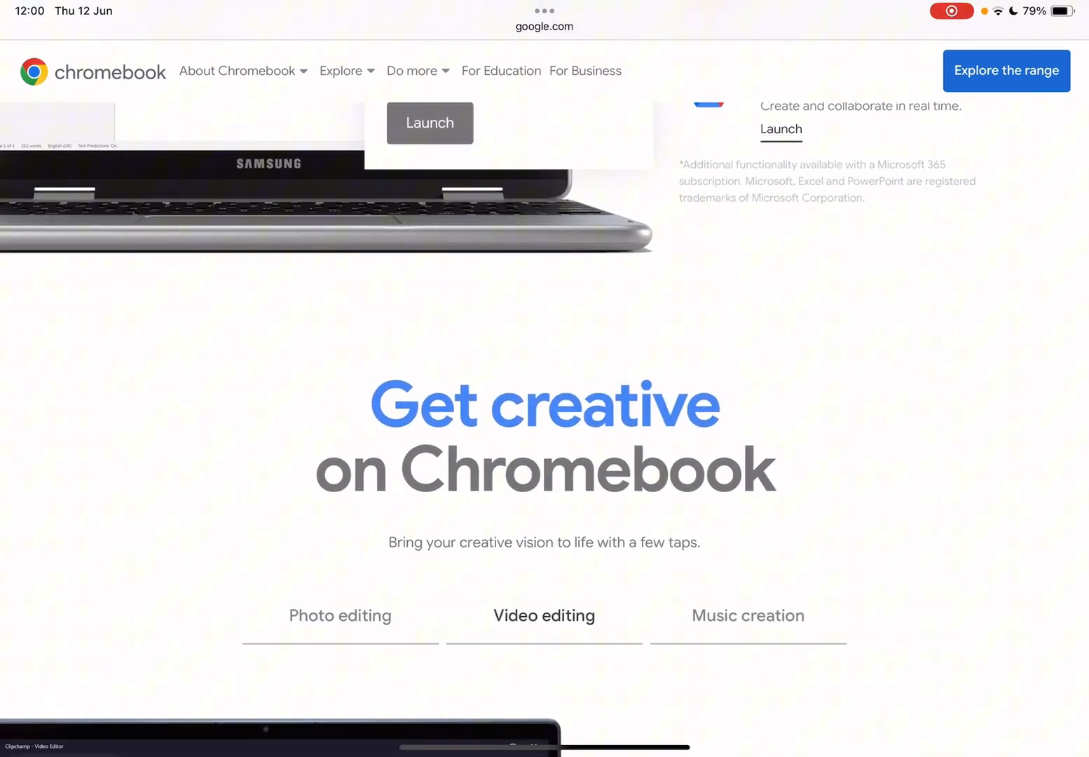
scroll(down, 3)
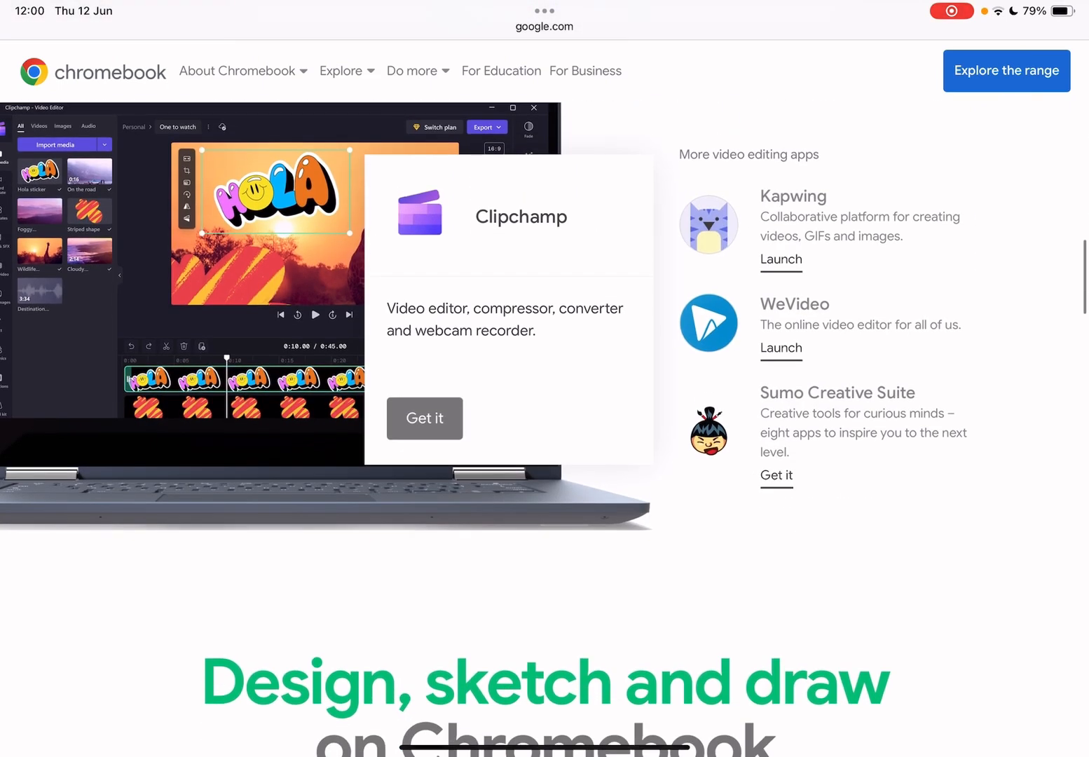
scroll(down, 3)
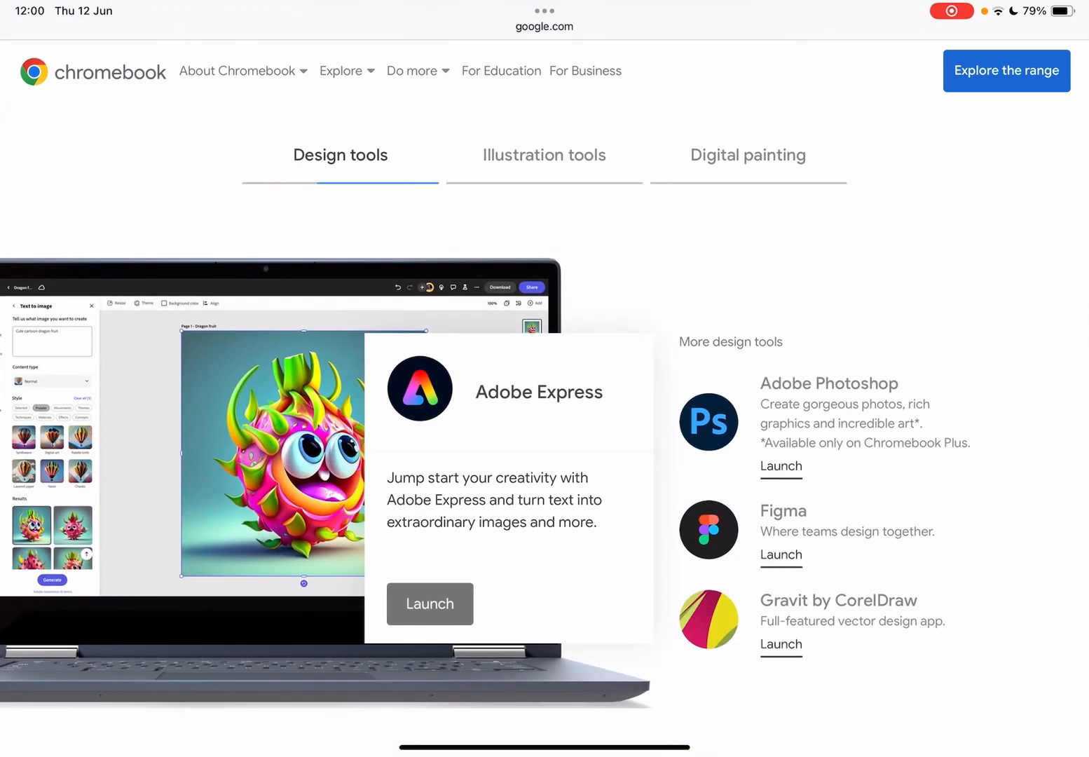
scroll(down, 3)
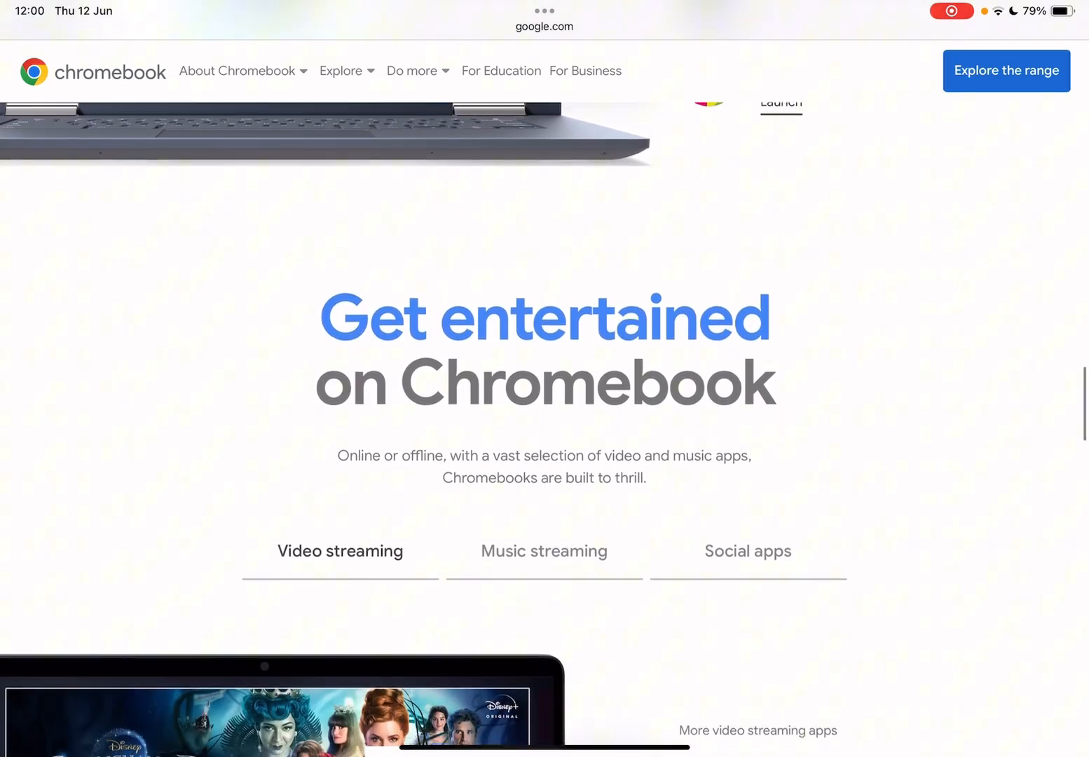
scroll(down, 3)
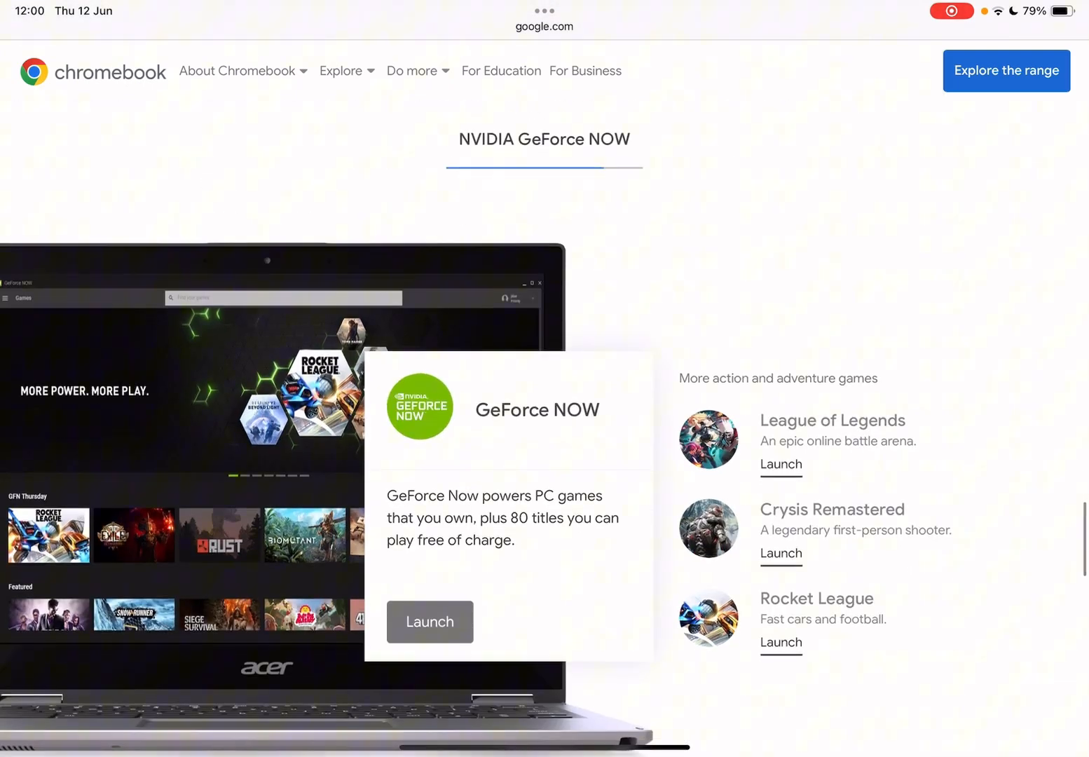
scroll(down, 3)
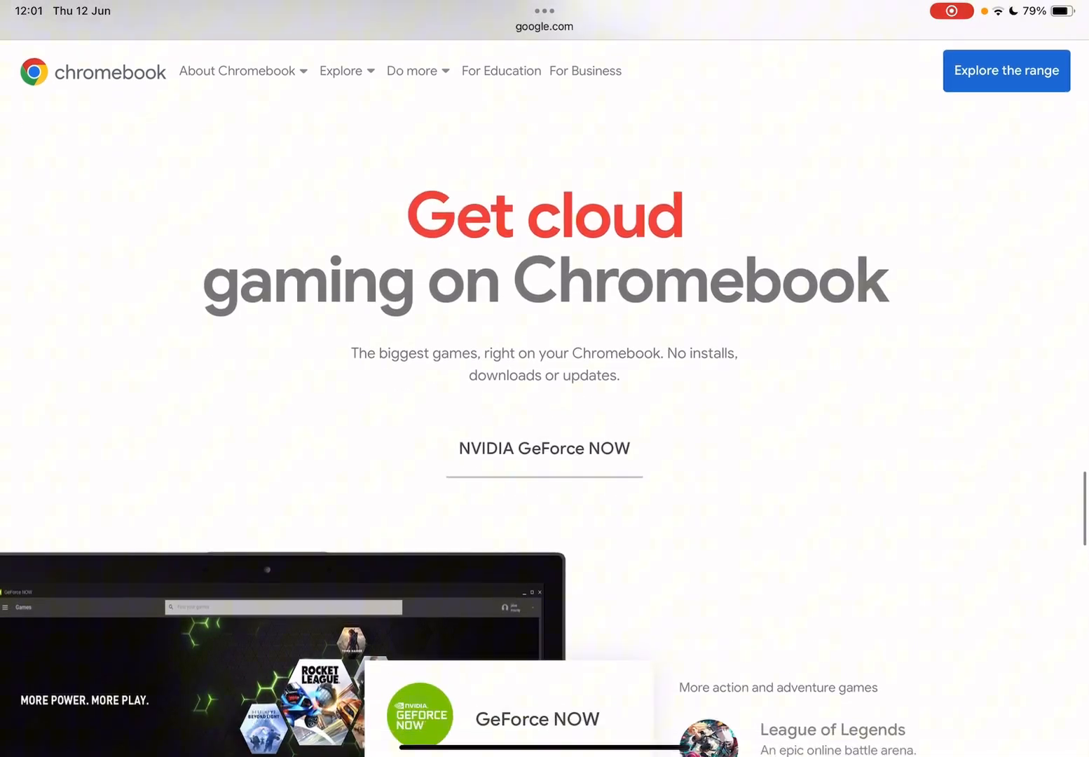
Scroll back to the 'Apps for work and play' heading so the tab bar reappears.
scroll(down, 3)
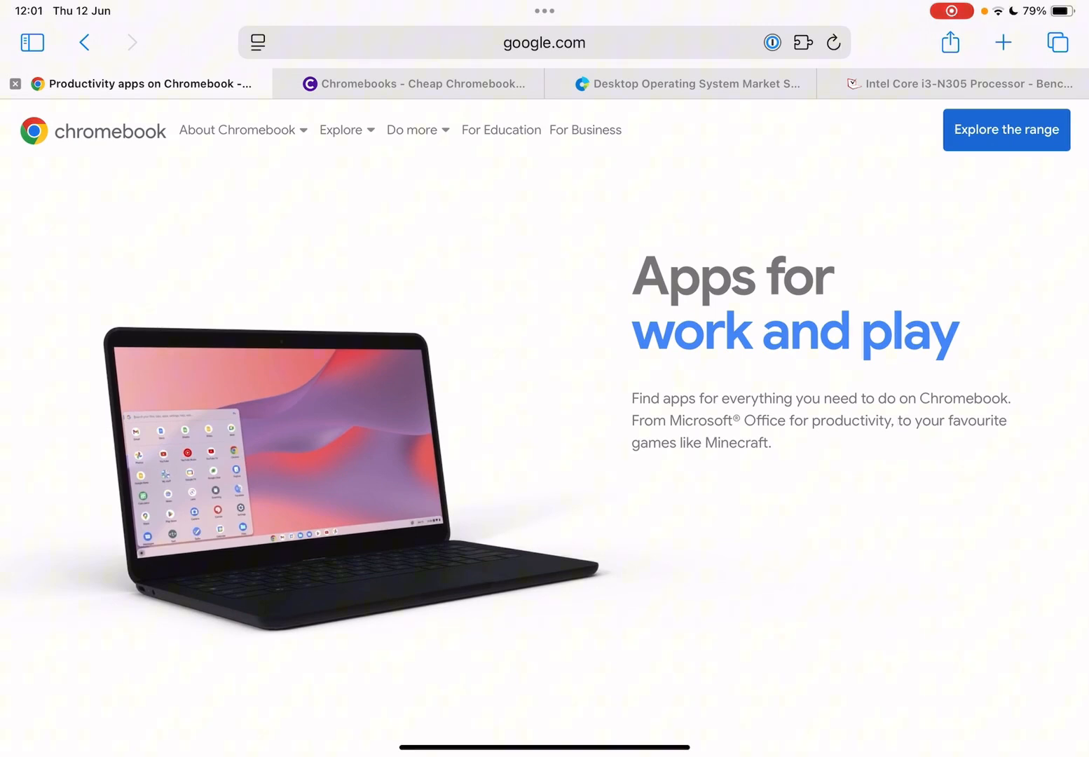
scroll(down, 3)
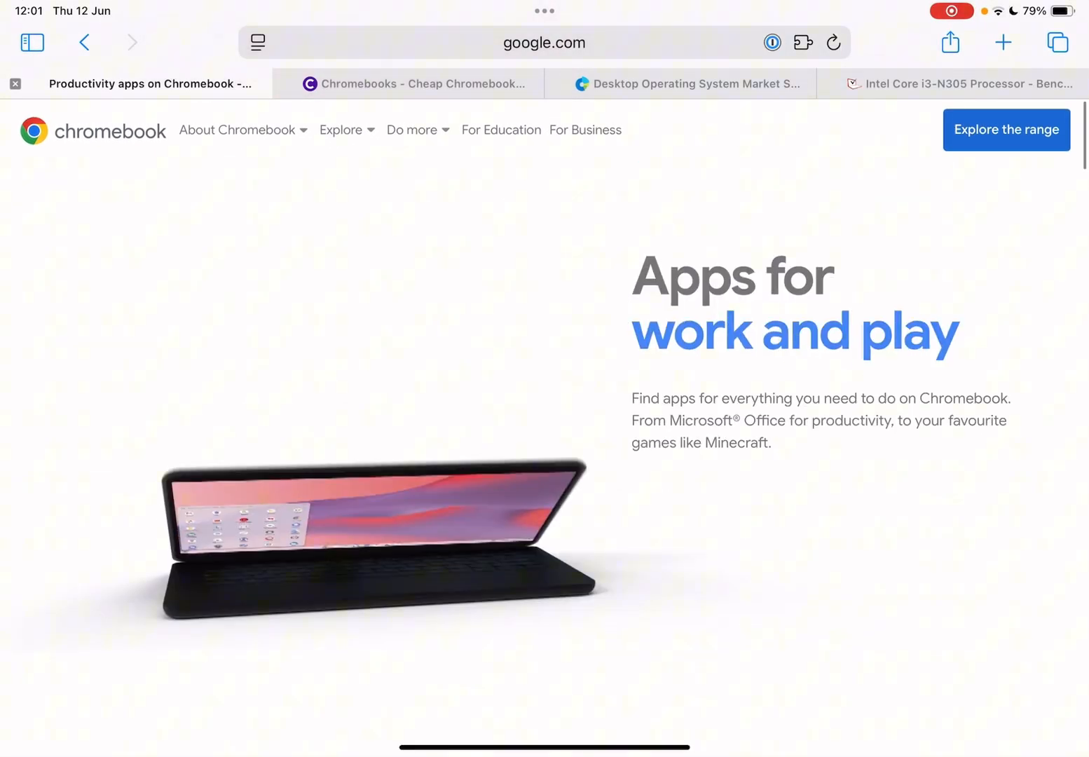
Switch to the Currys tab and scroll down its Chromebook listings.
click(424, 84)
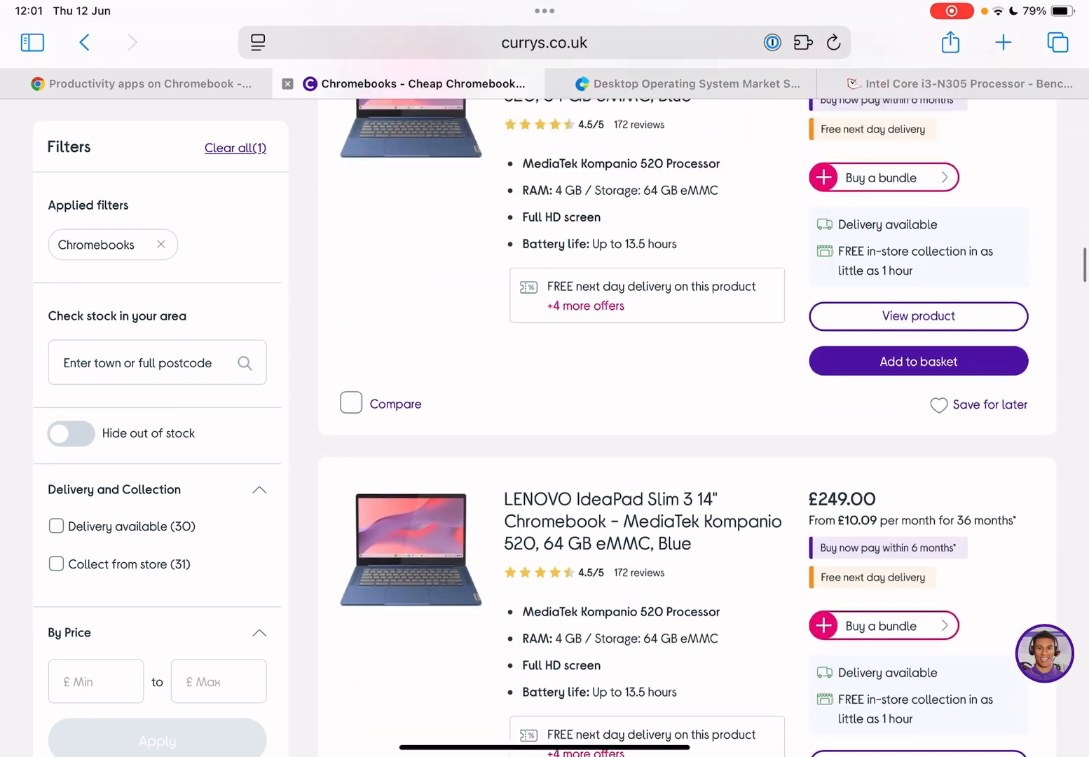
scroll(down, 3)
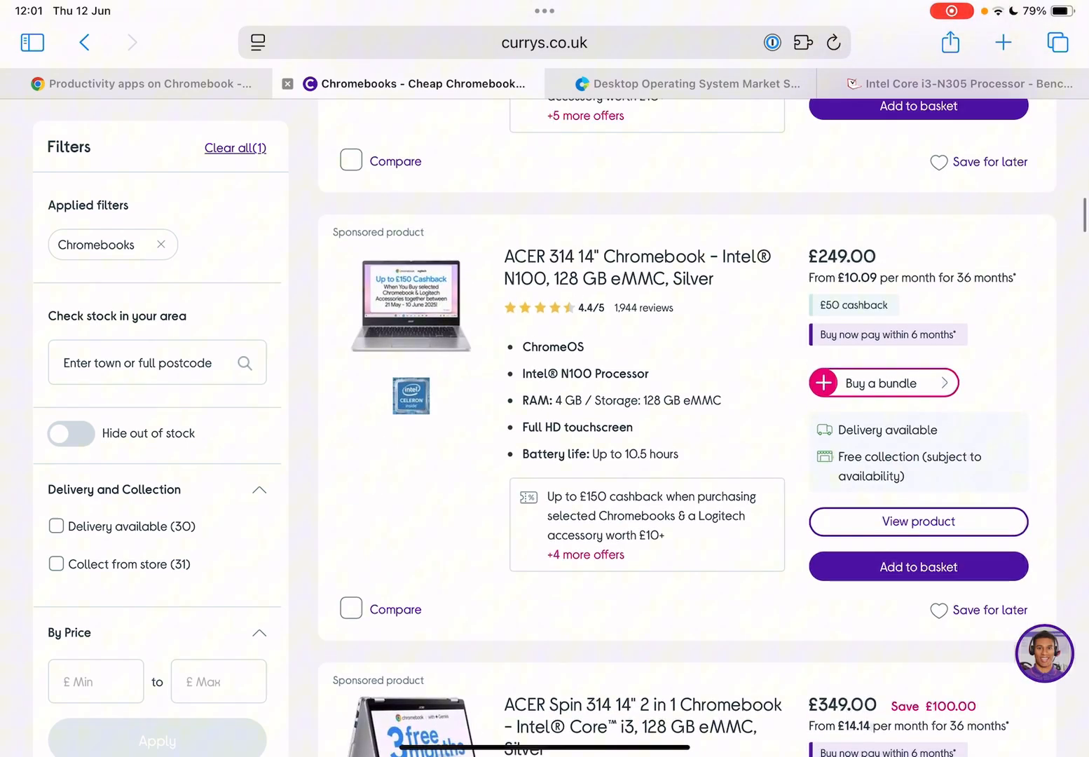
scroll(down, 3)
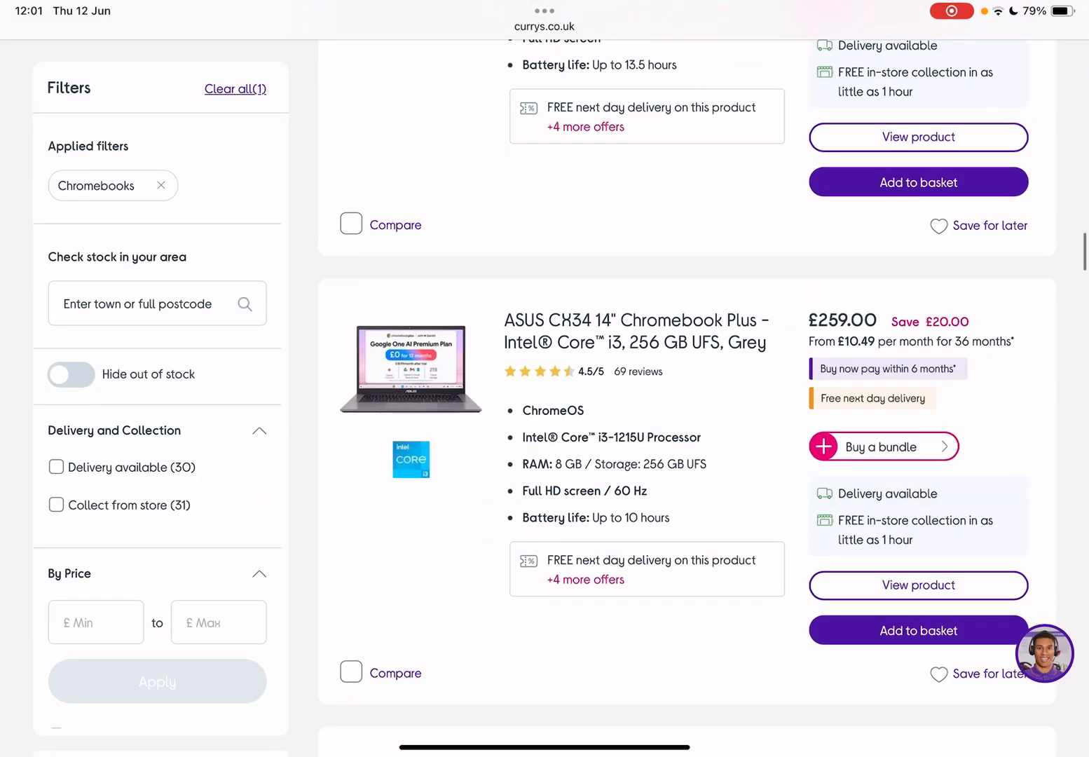
scroll(down, 3)
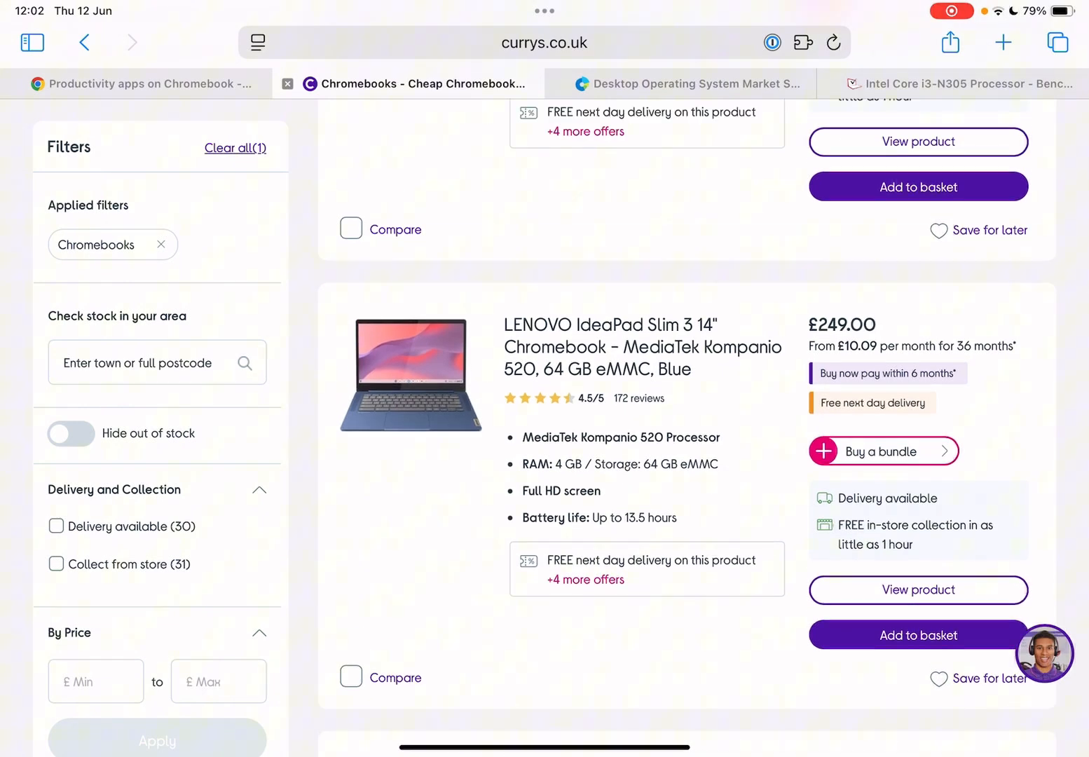
scroll(down, 3)
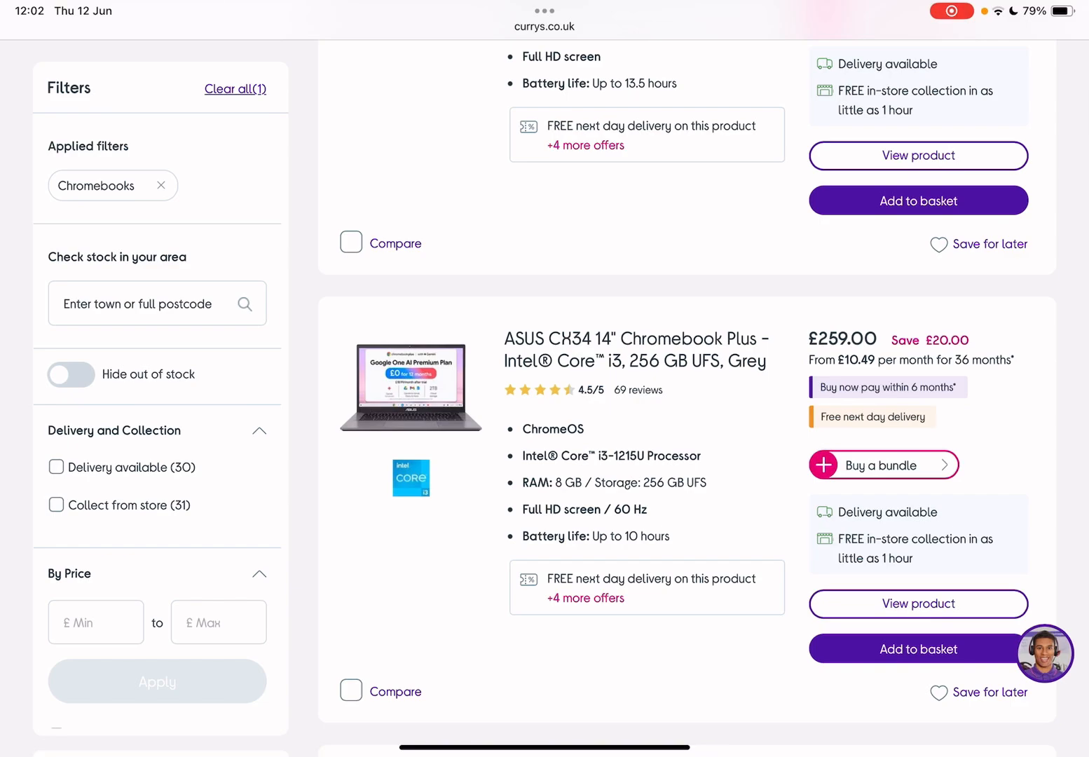
Reach the ACER 514 Chromebook Plus listing, then switch to the Intel Core i3-N305 Notebookcheck tab.
scroll(down, 3)
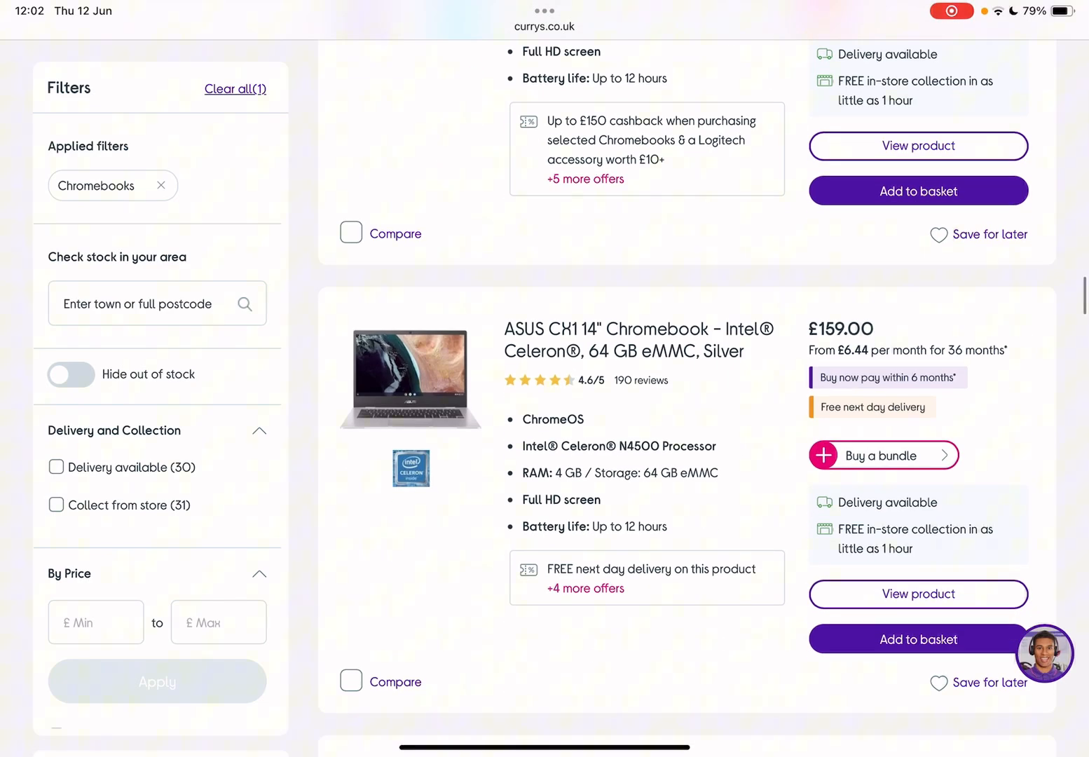
scroll(down, 3)
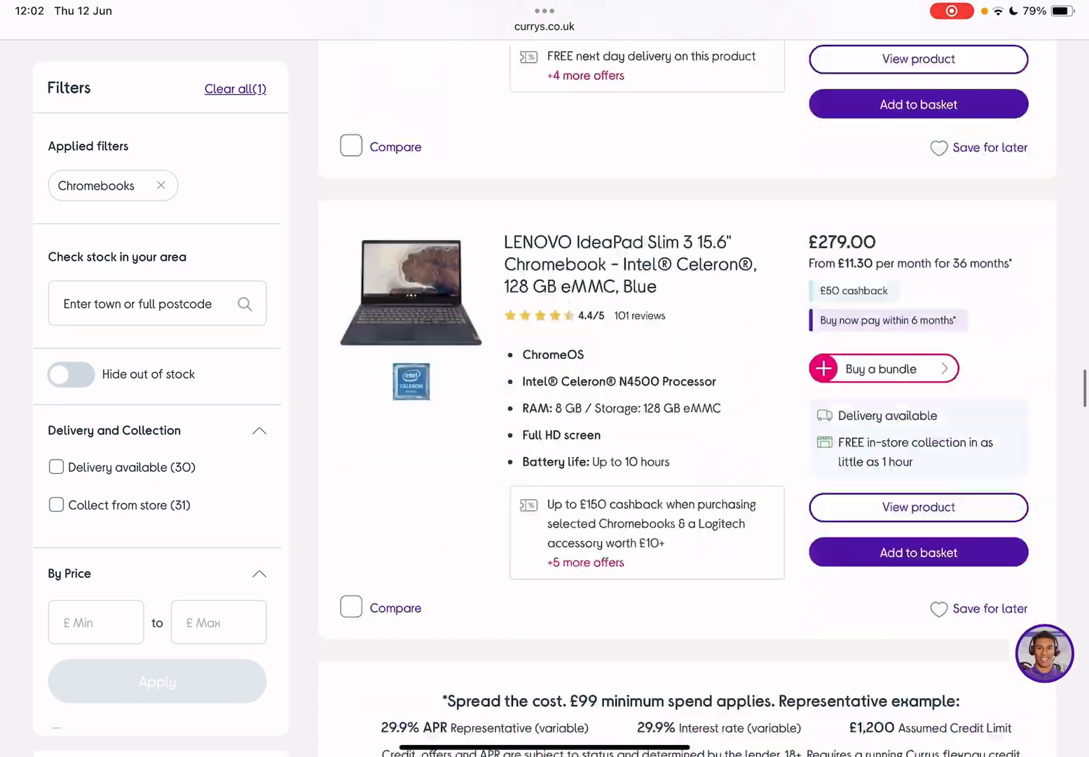
scroll(down, 3)
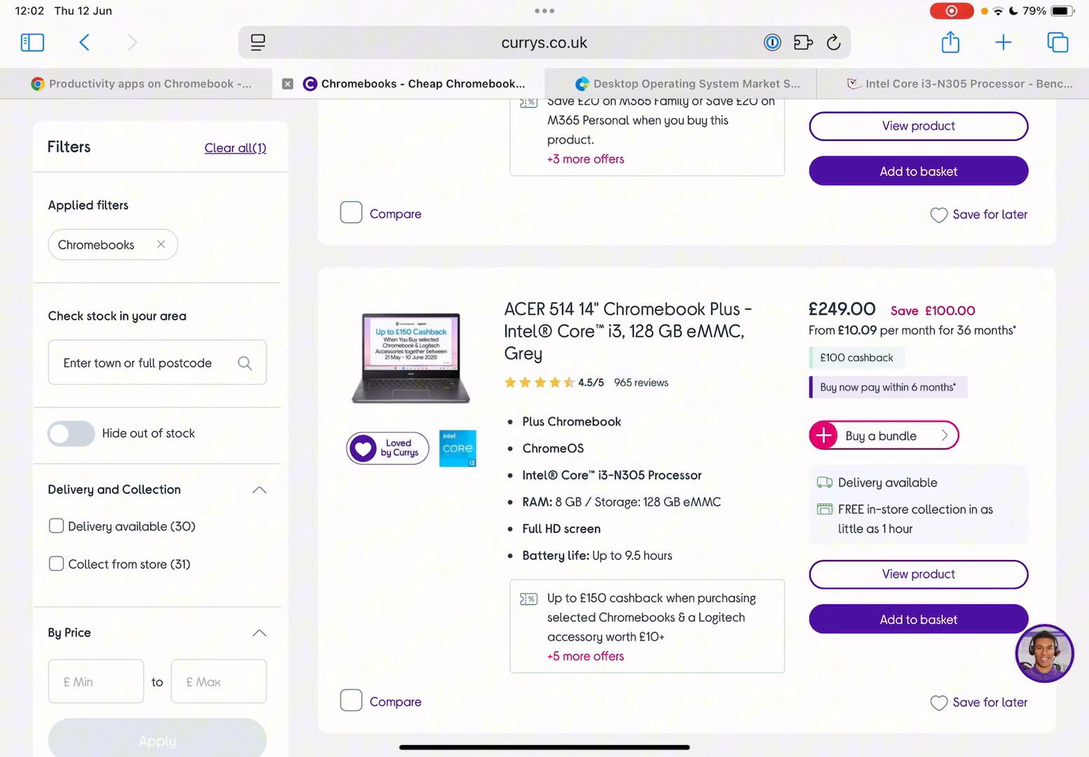
click(960, 84)
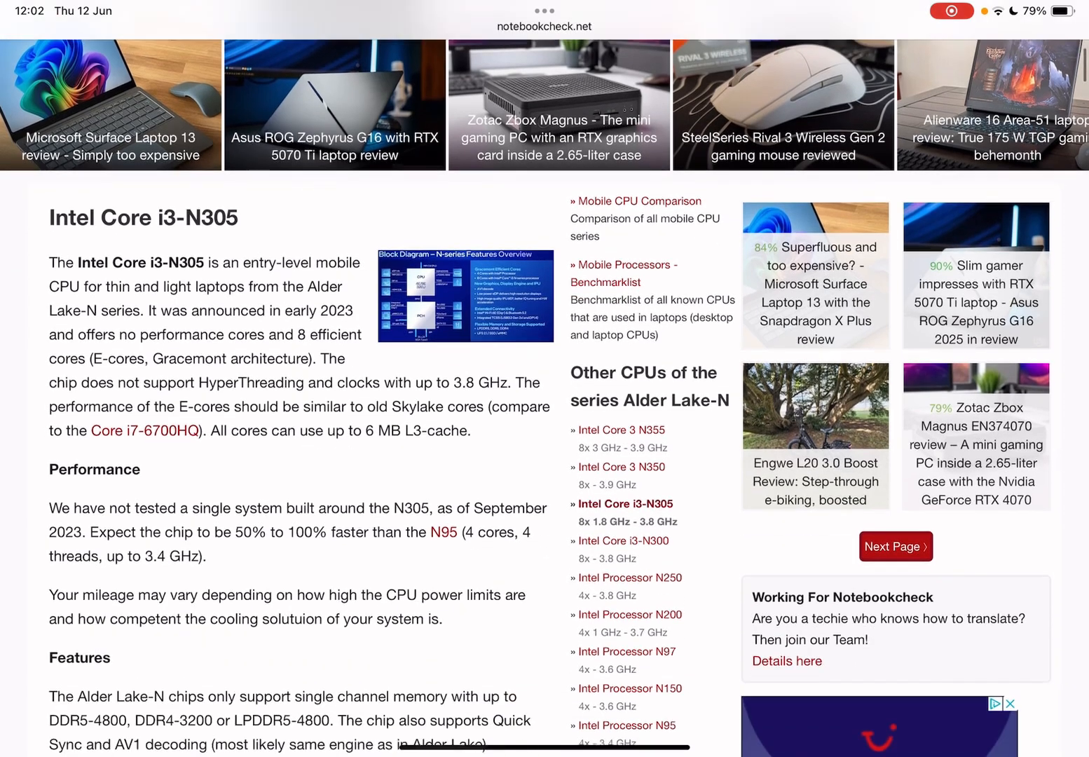
Scroll through the i3-N305 specs into the benchmark comparison charts.
scroll(down, 3)
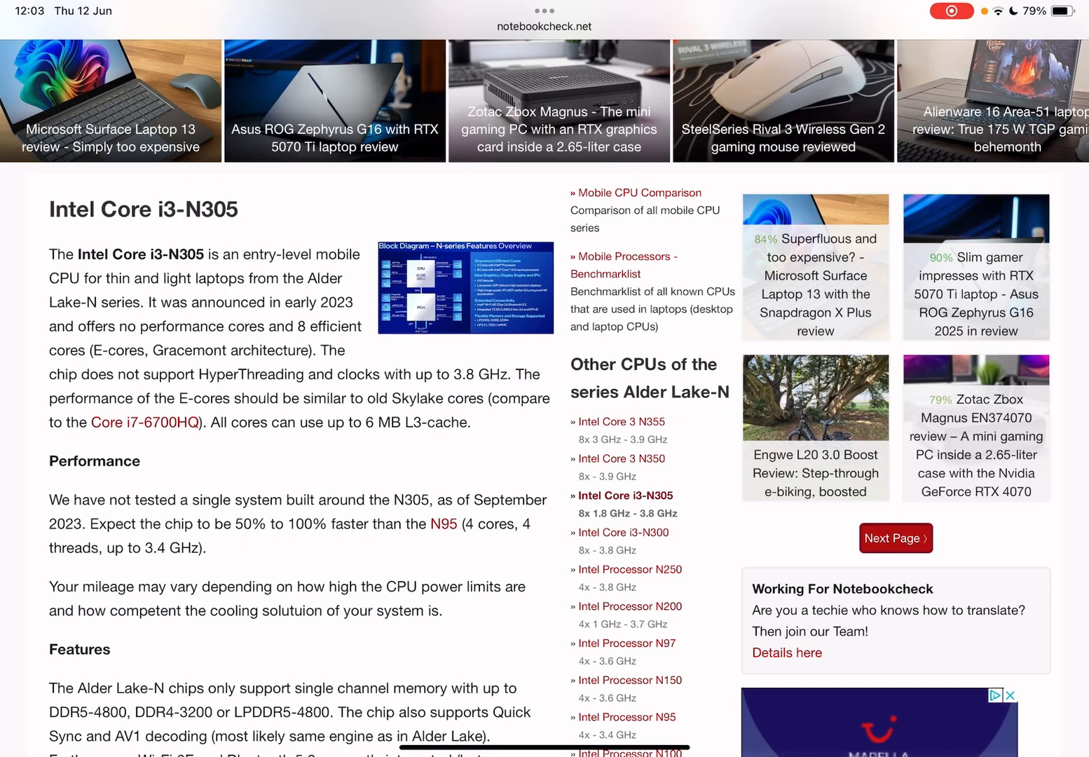
scroll(down, 3)
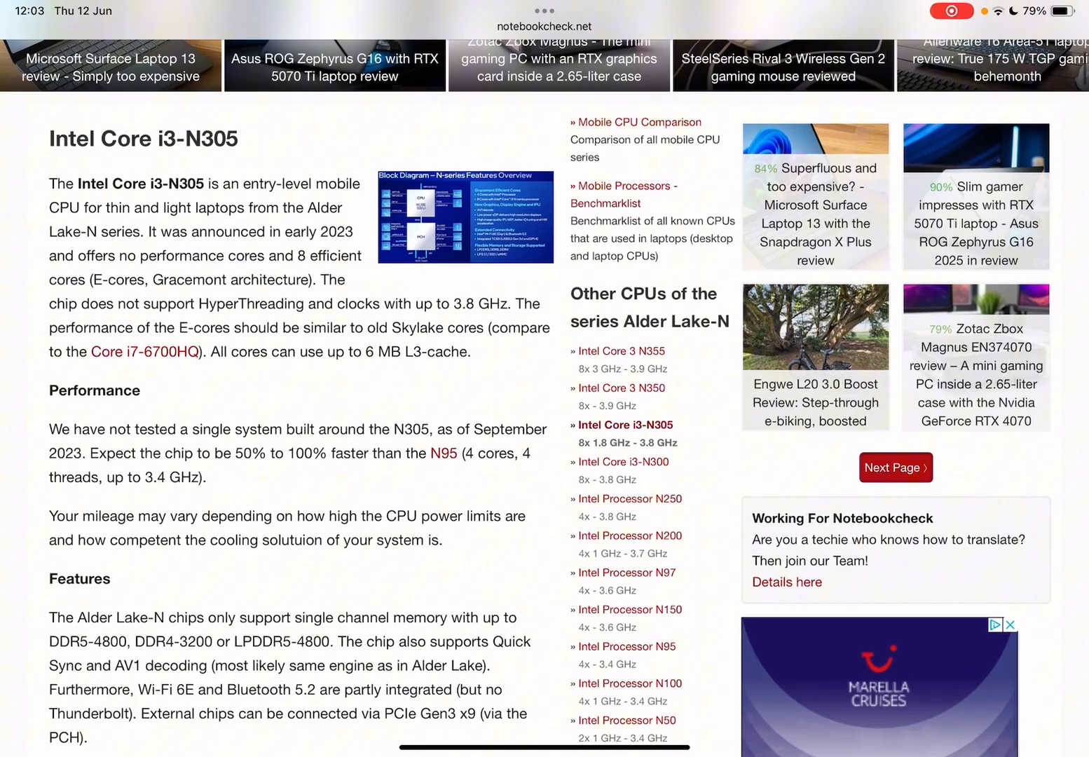
scroll(down, 3)
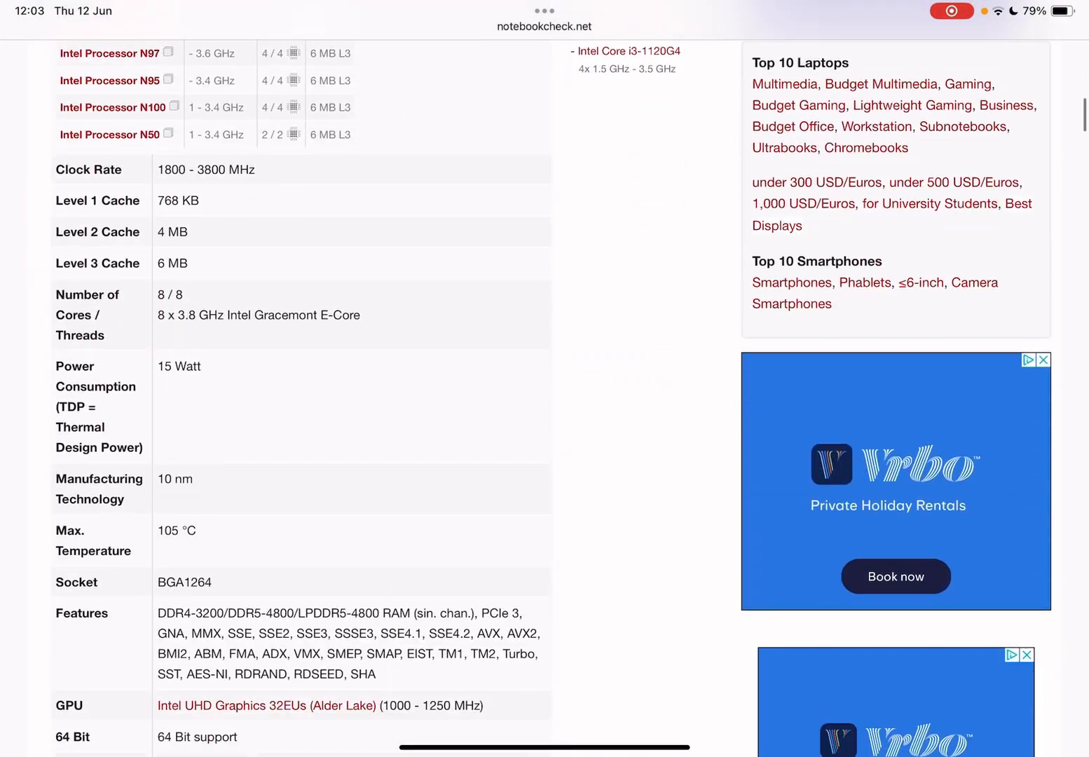
scroll(down, 3)
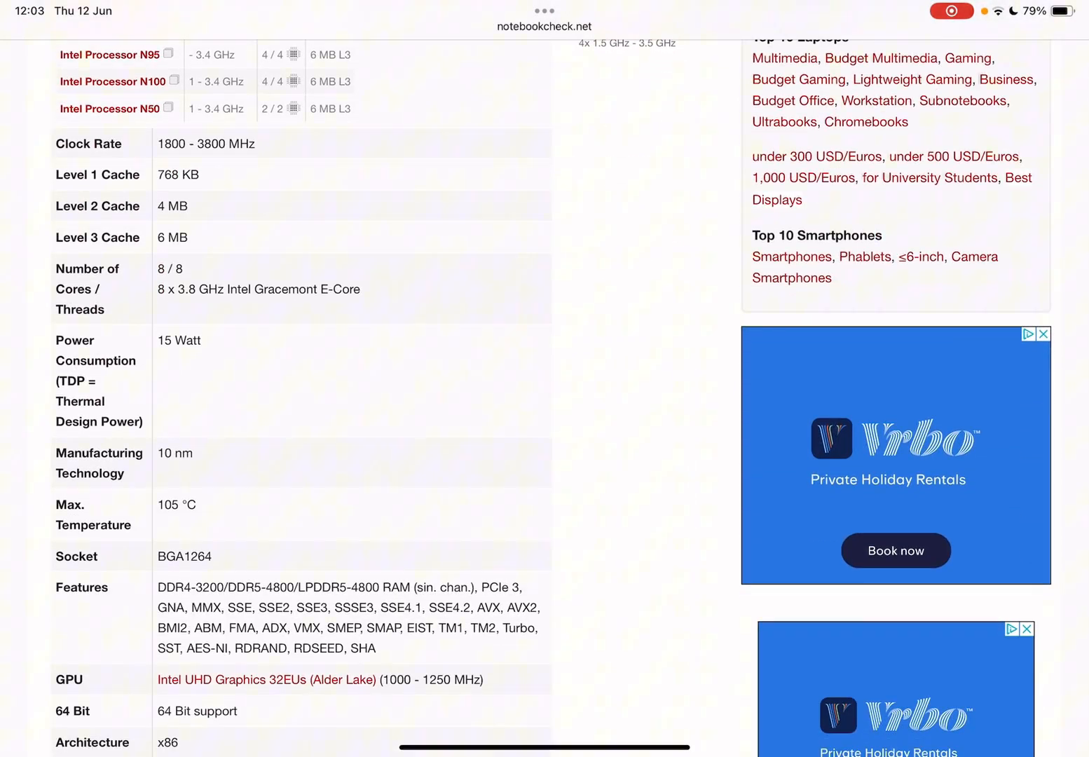
scroll(down, 3)
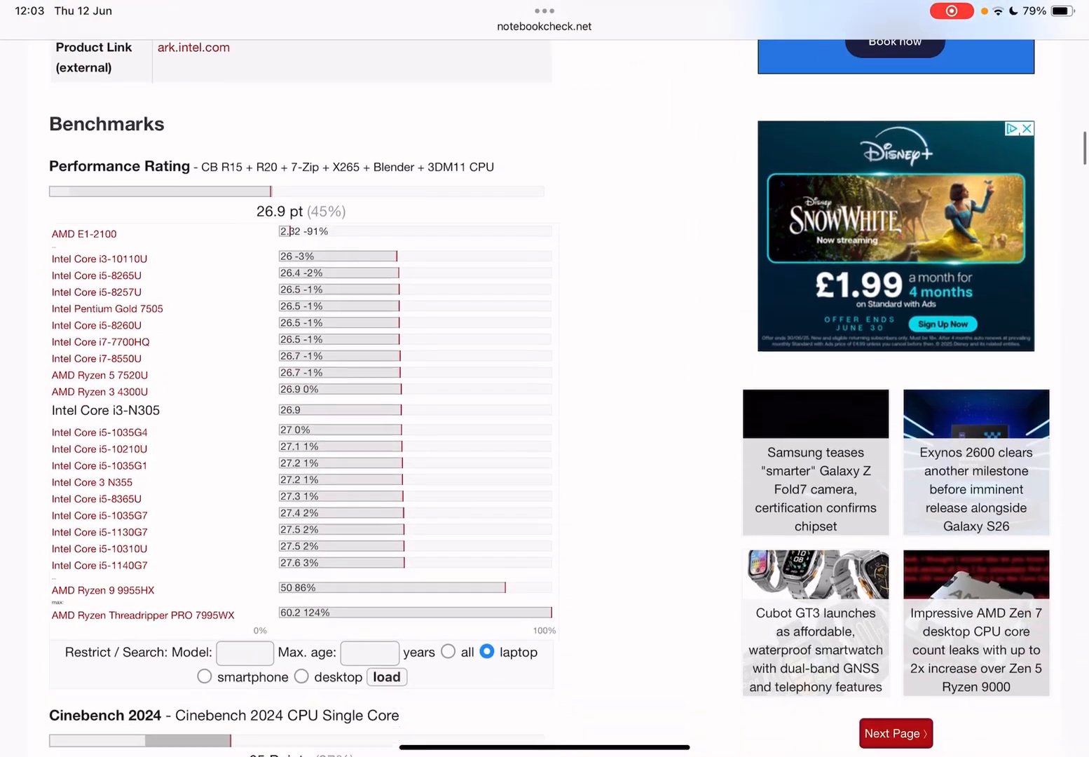
scroll(down, 3)
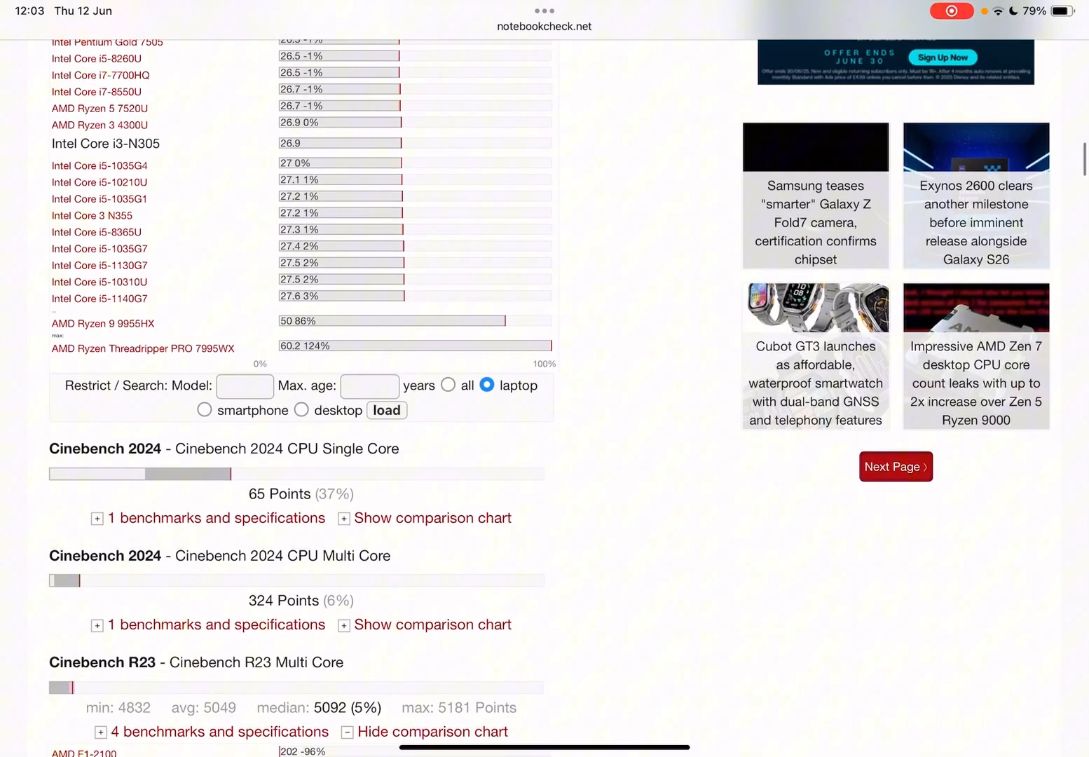
Continue through the benchmark rankings against other laptop CPUs to the end of the charts.
scroll(down, 3)
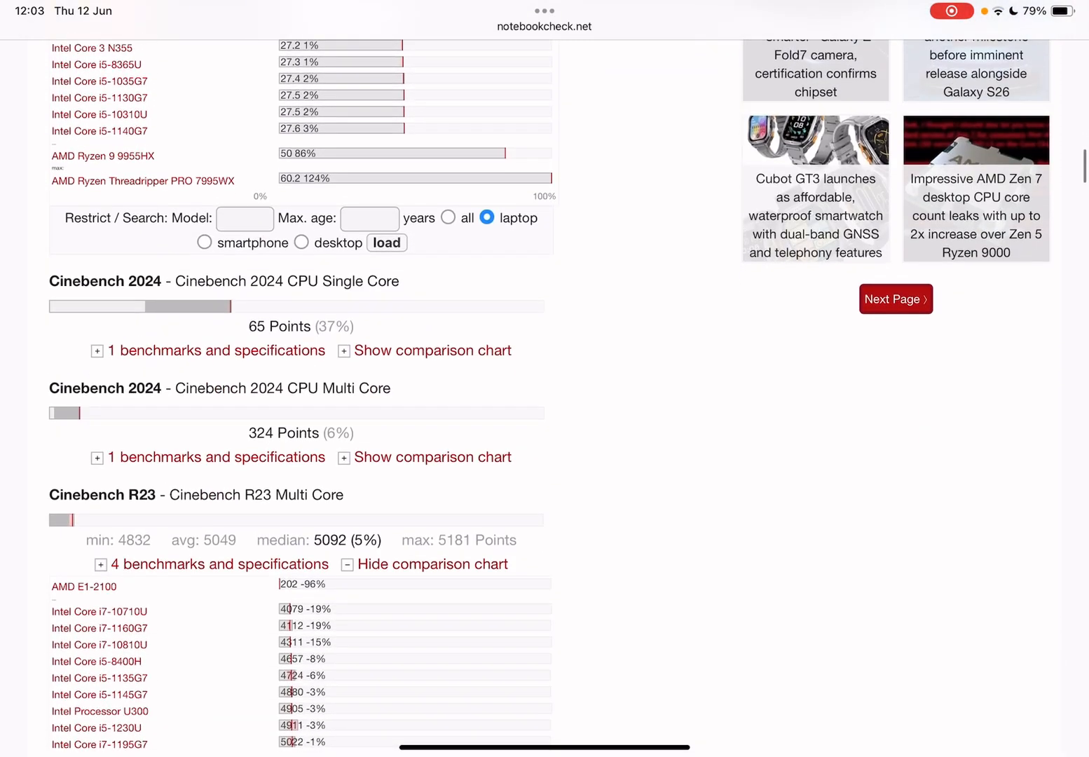
scroll(down, 3)
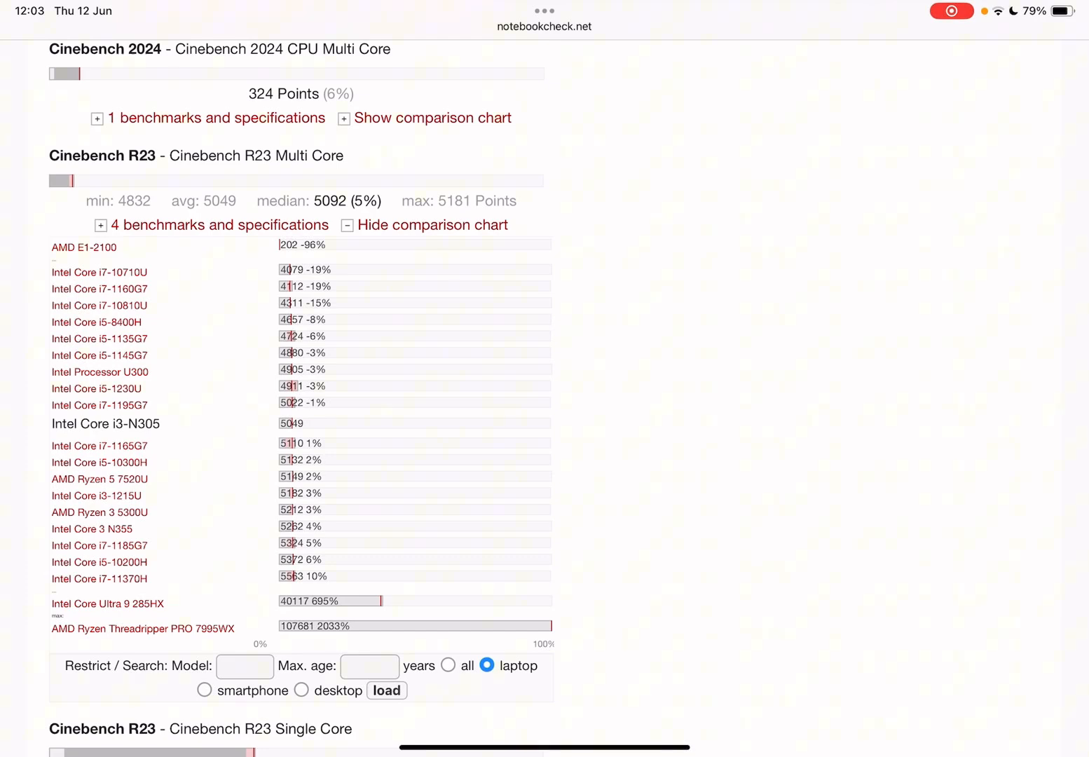
scroll(down, 3)
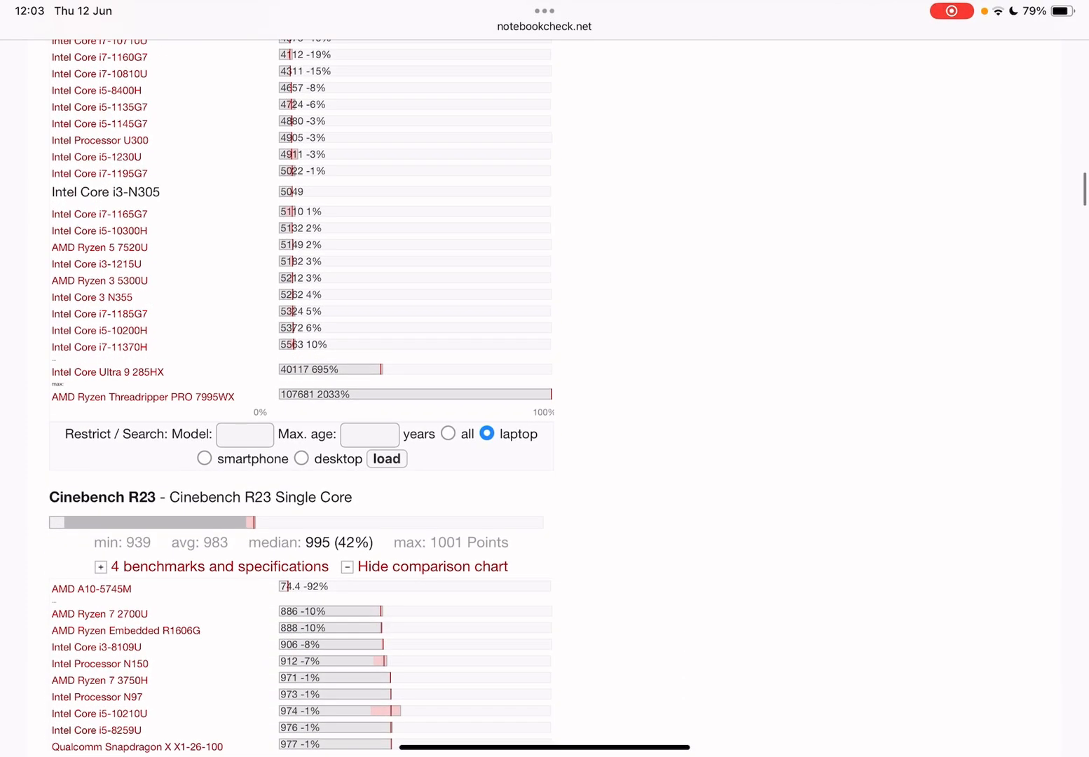
scroll(down, 3)
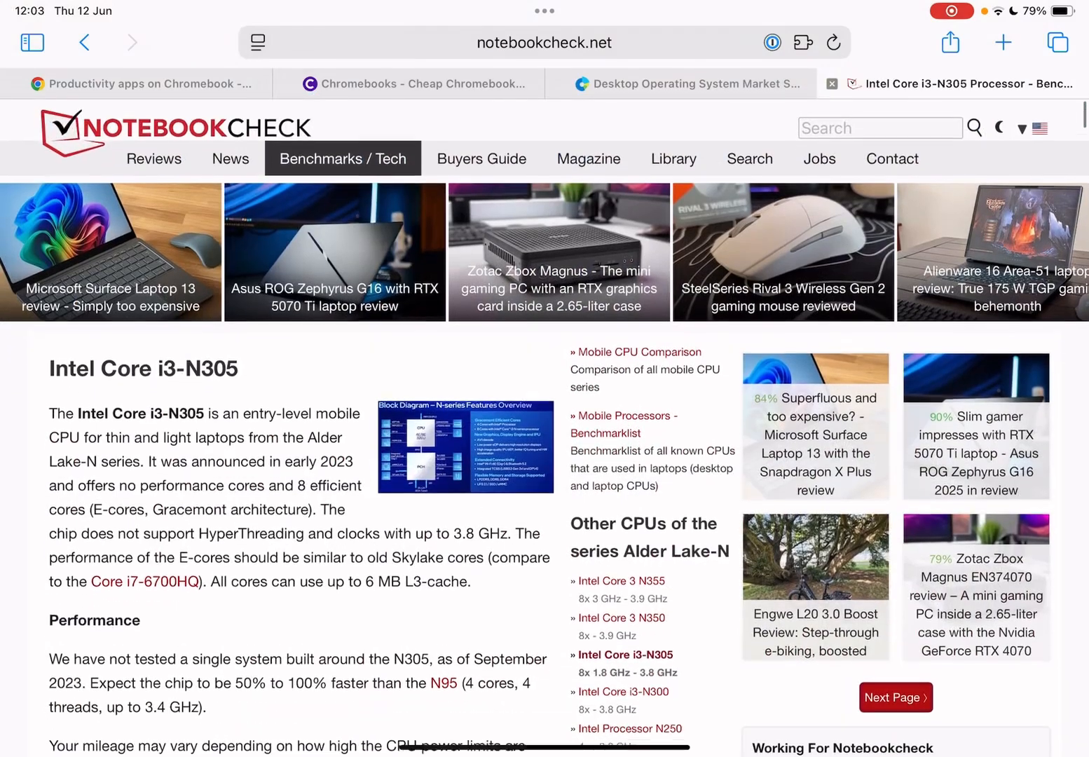
scroll(down, 3)
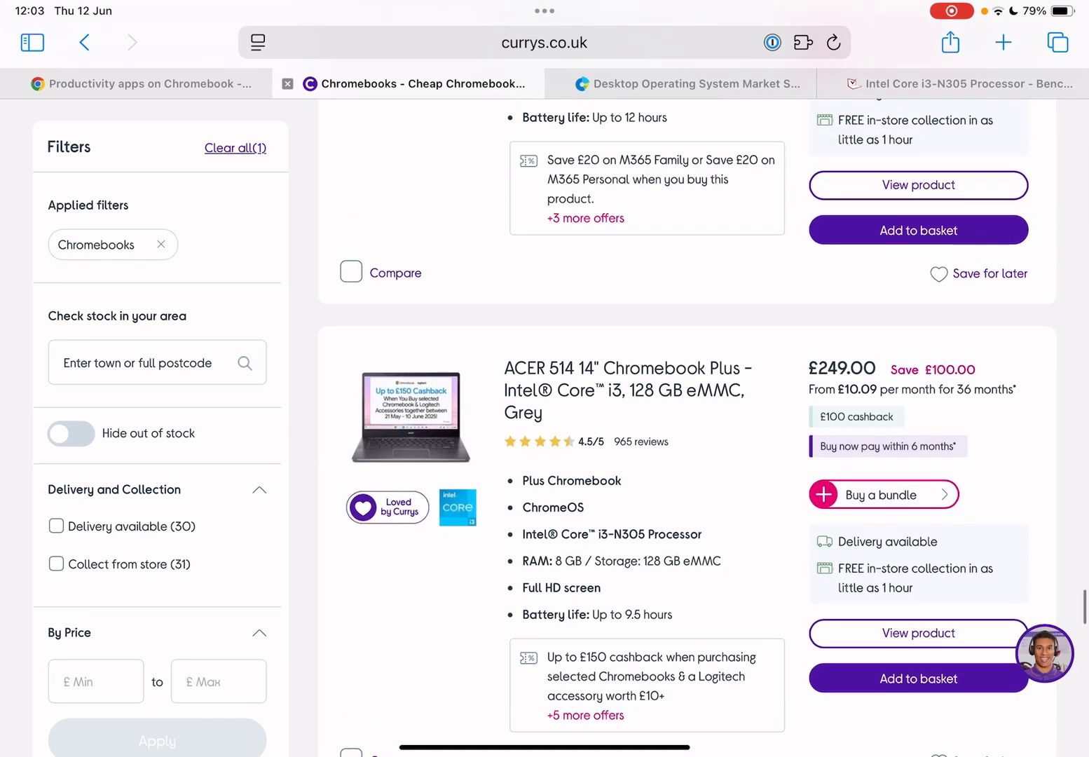
Scroll down through the filtered Currys Chromebook results.
scroll(up, 3)
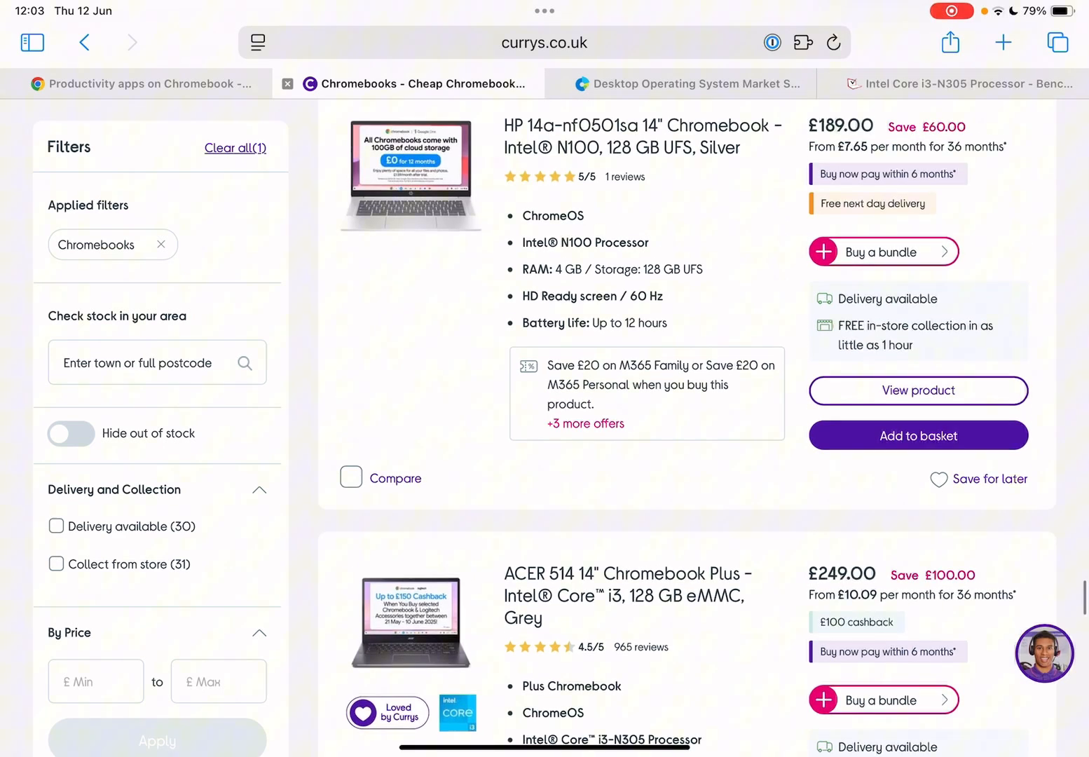
scroll(down, 3)
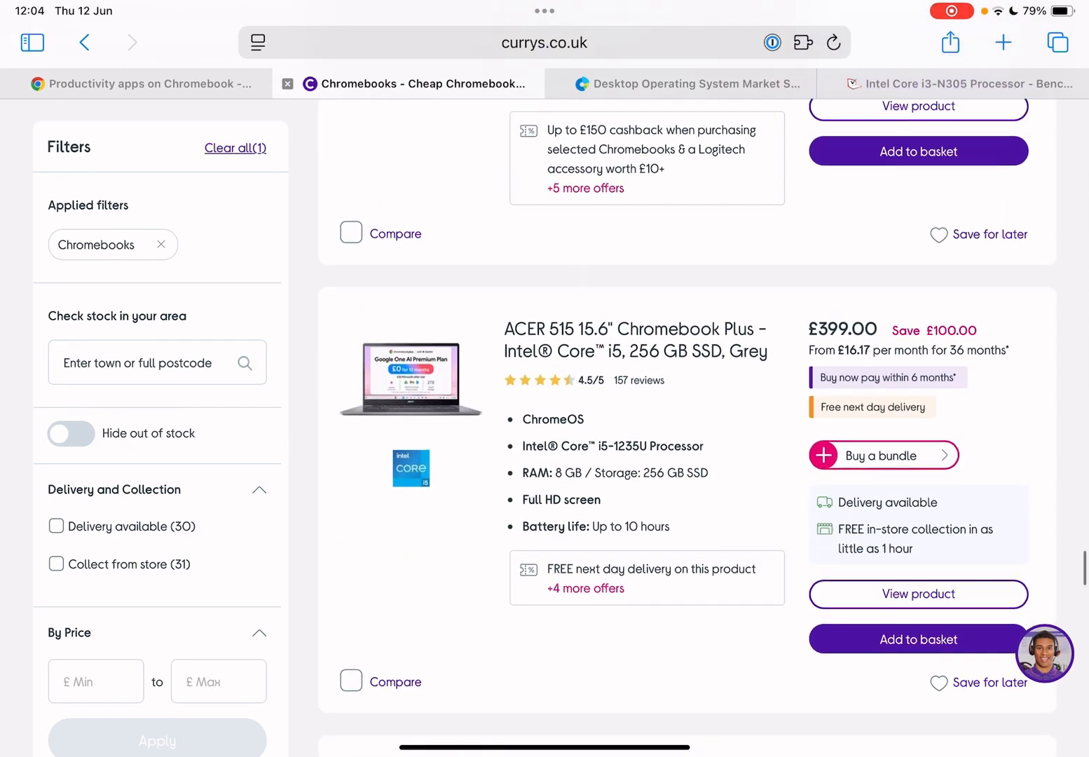
scroll(down, 3)
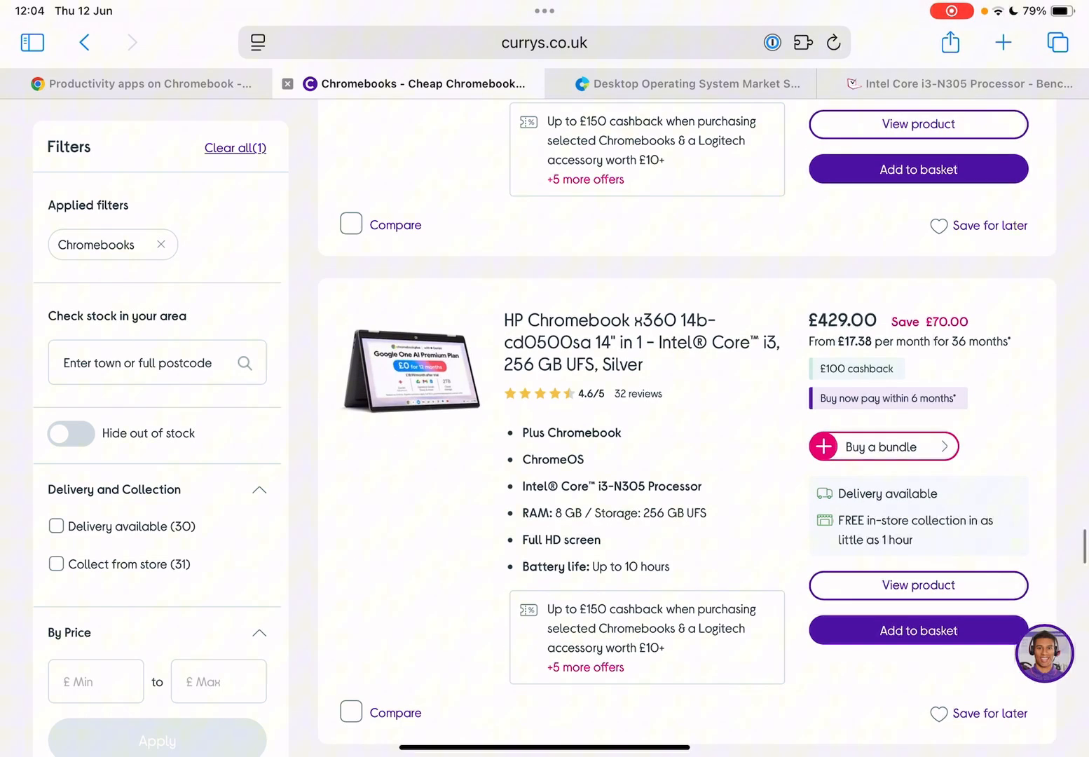
scroll(down, 3)
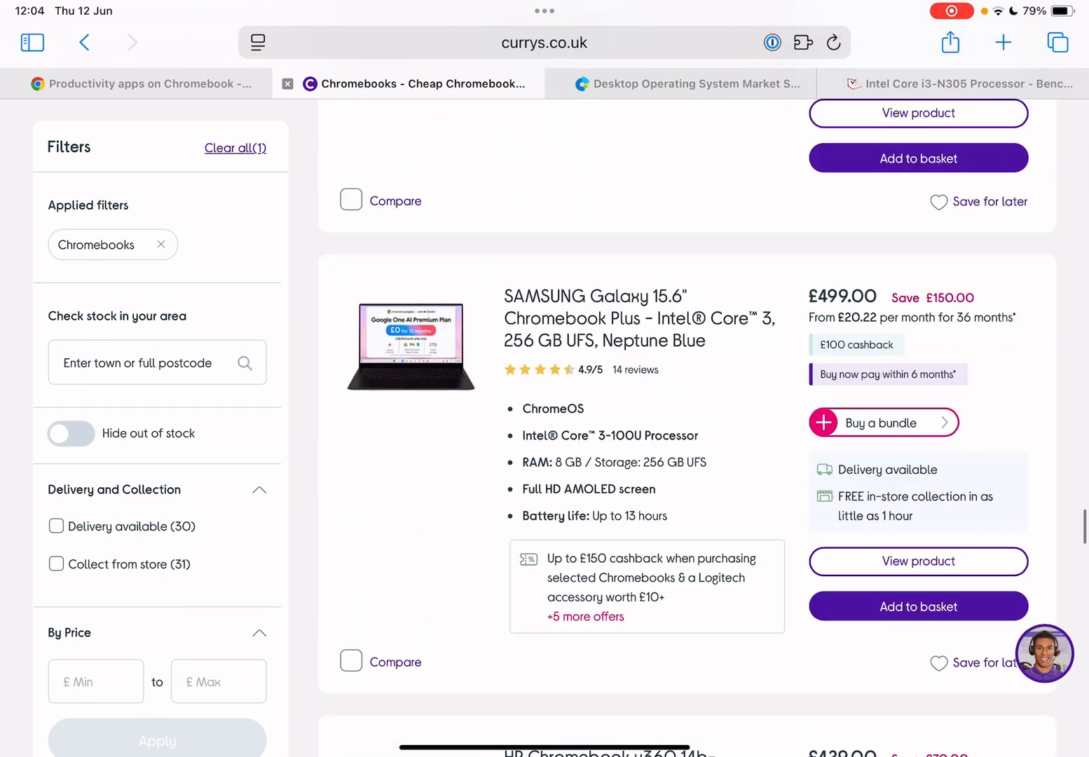
scroll(down, 3)
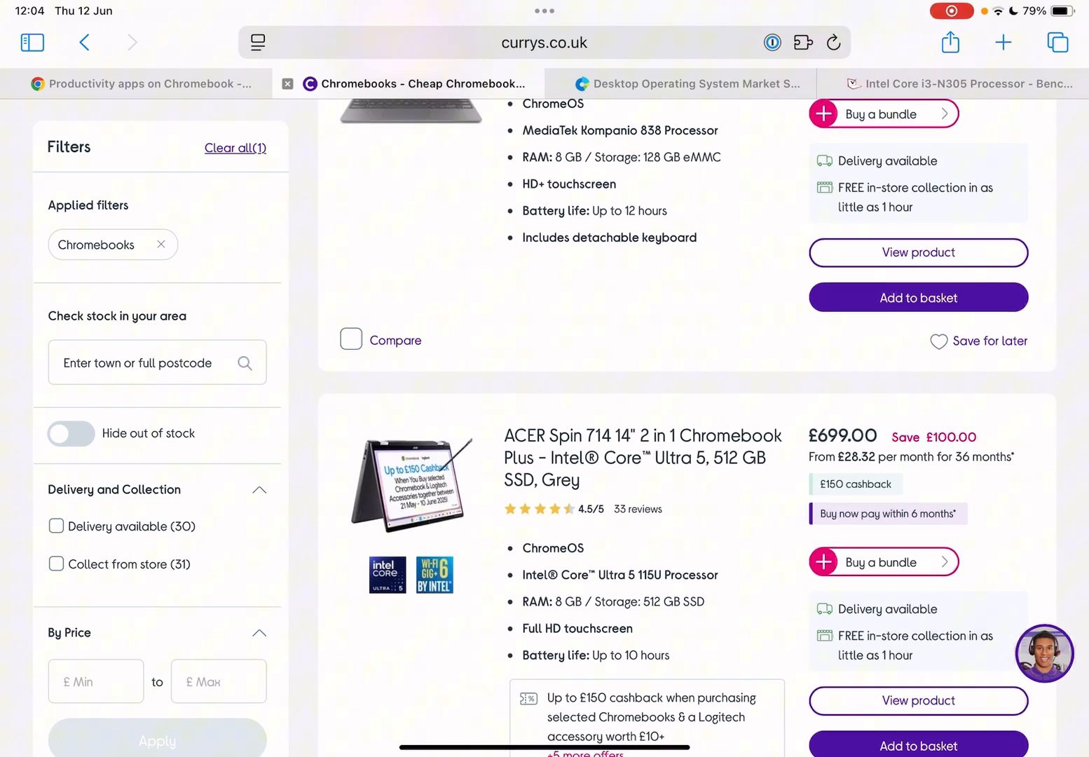
scroll(down, 3)
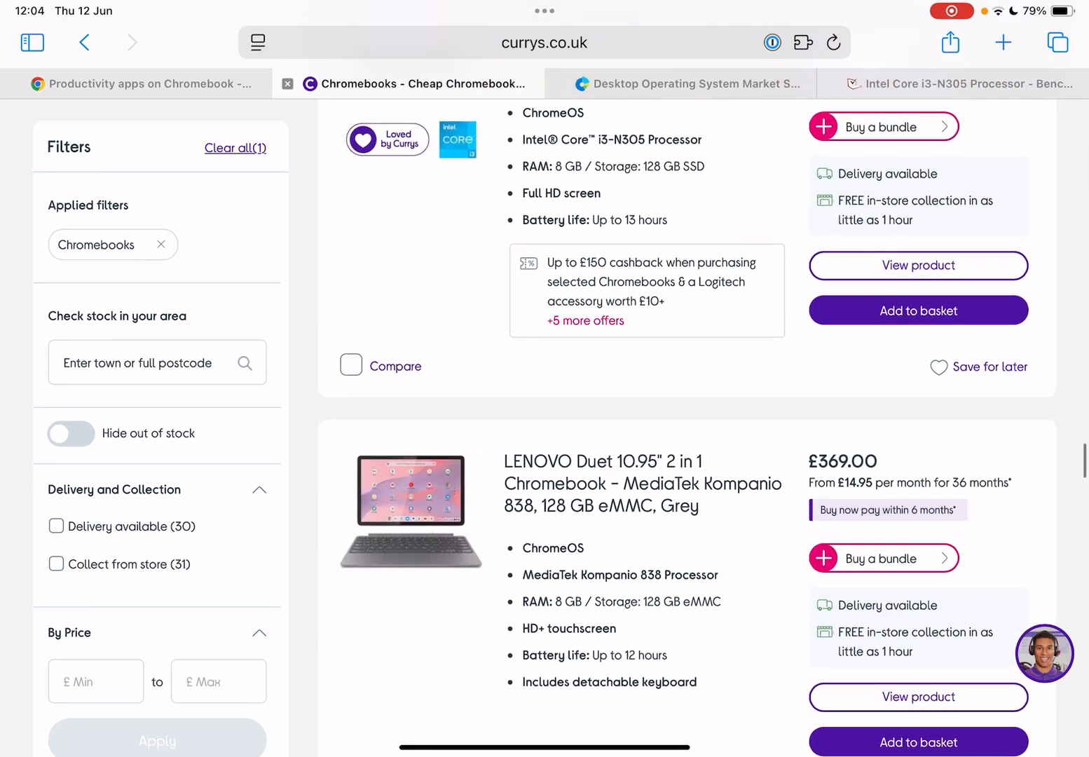
scroll(down, 3)
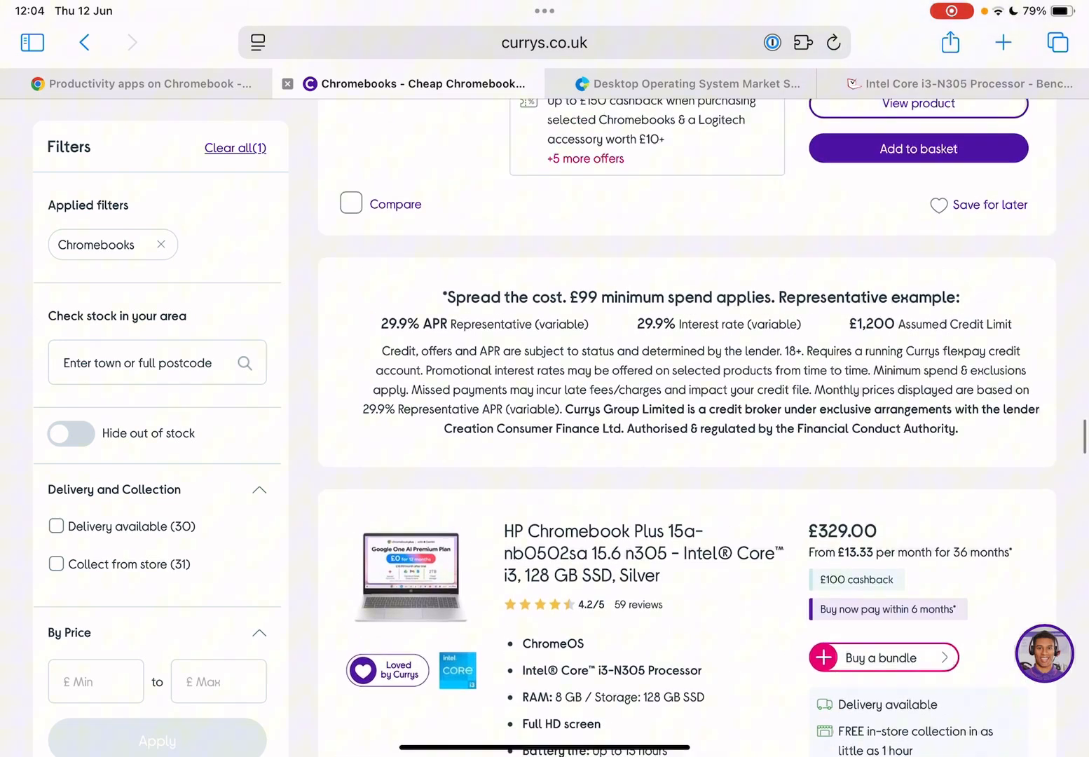
scroll(down, 3)
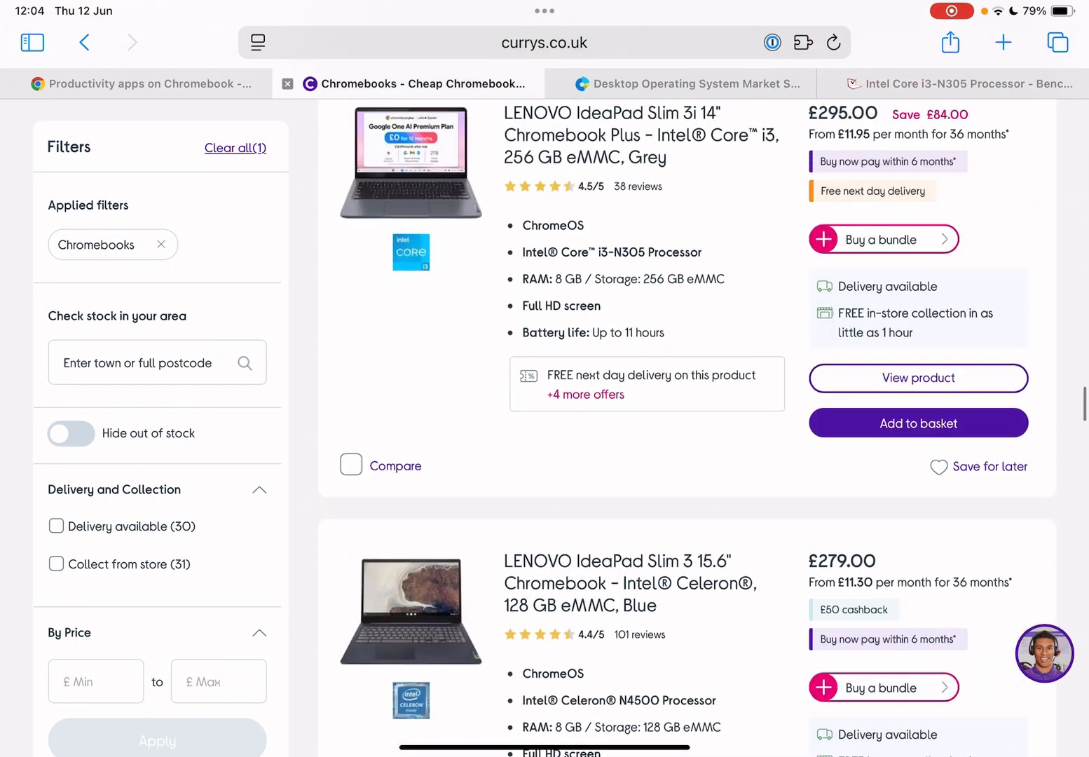
Browse further Currys listings, then switch to the StatCounter desktop OS market share tab.
scroll(up, 3)
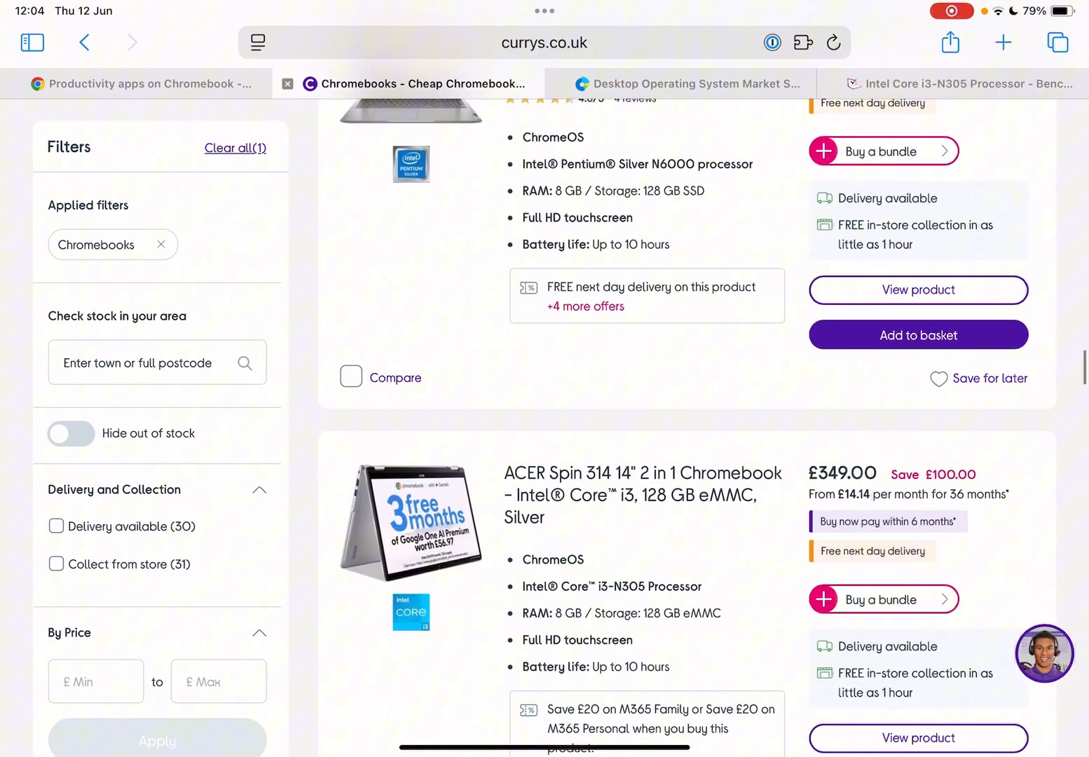
scroll(down, 3)
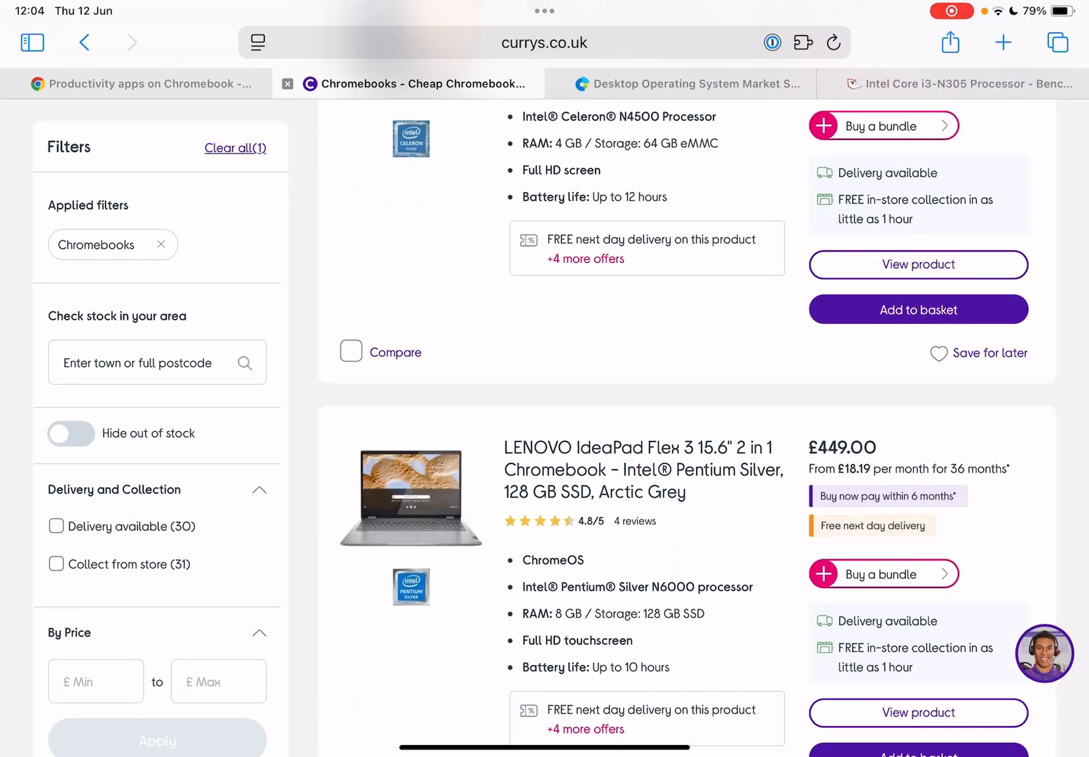
scroll(down, 3)
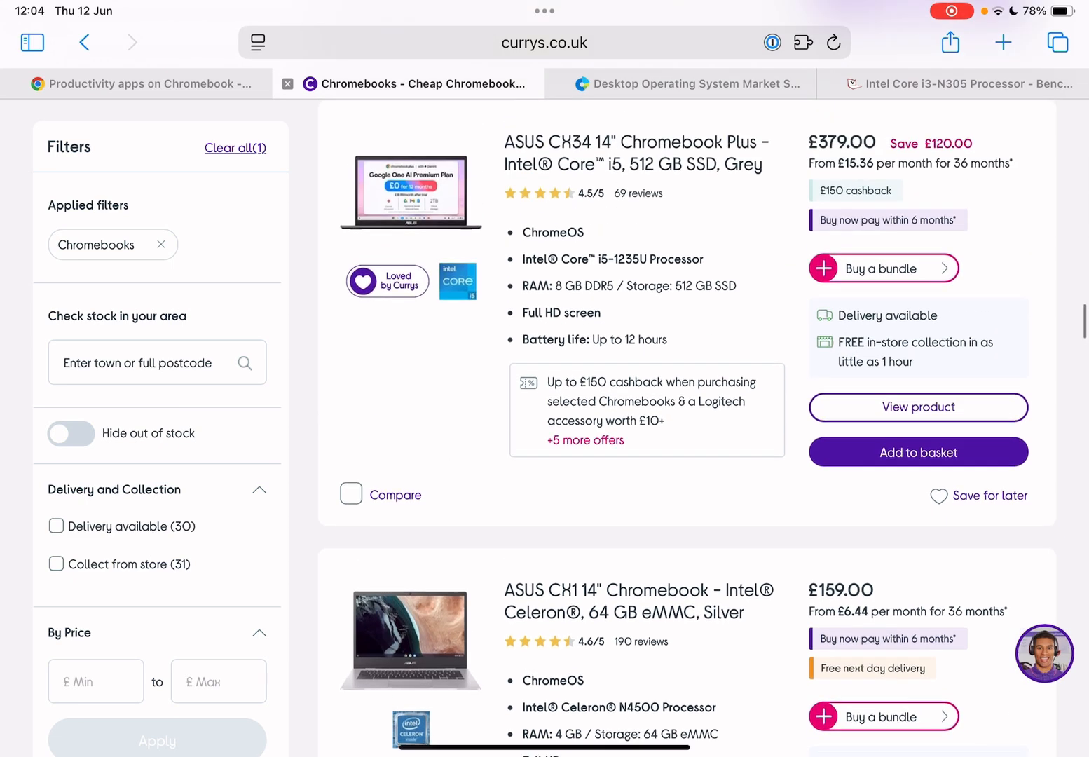
scroll(down, 3)
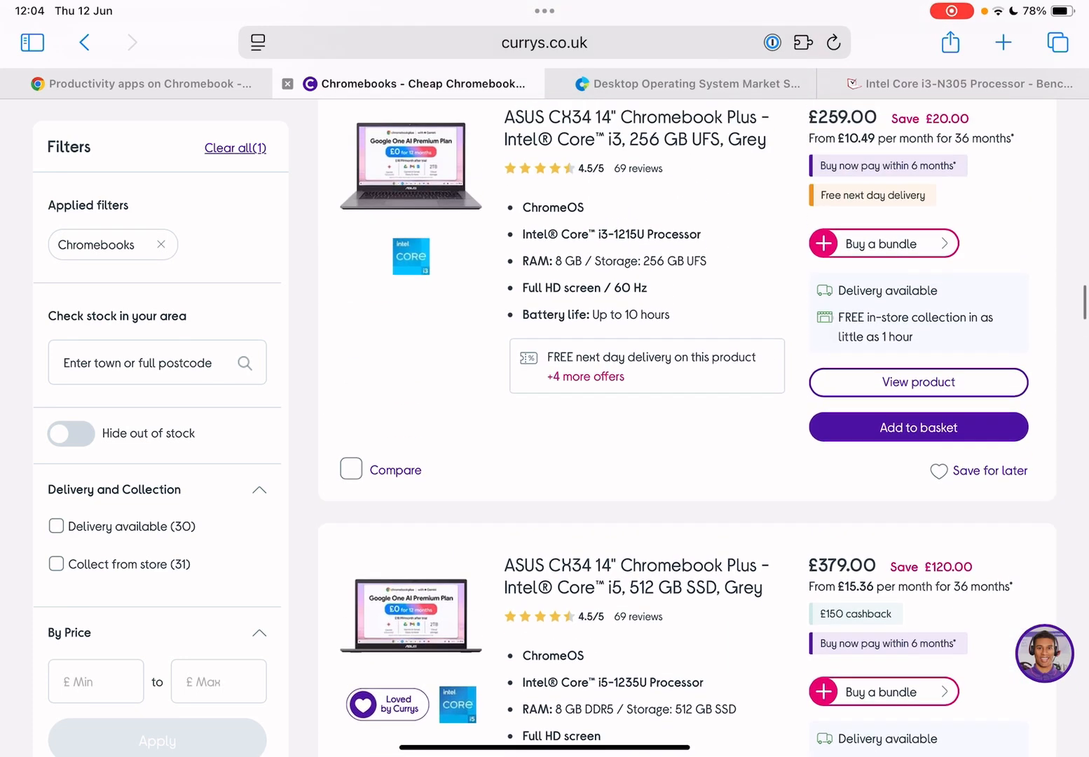
scroll(down, 3)
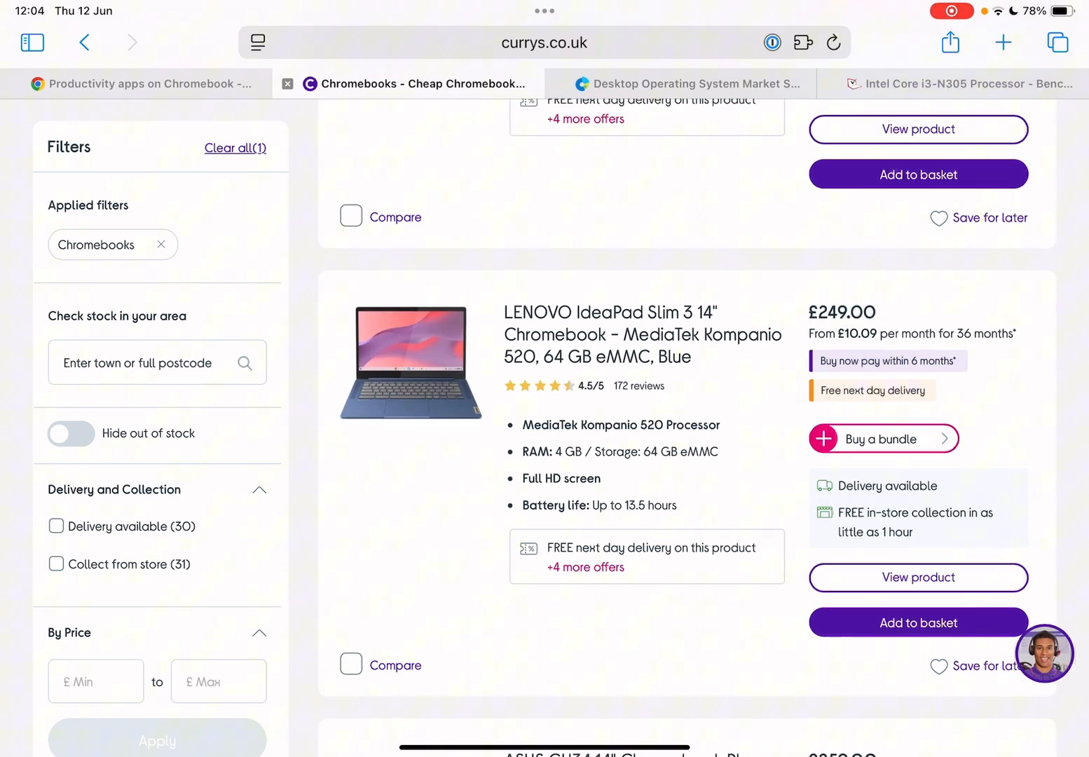
scroll(down, 3)
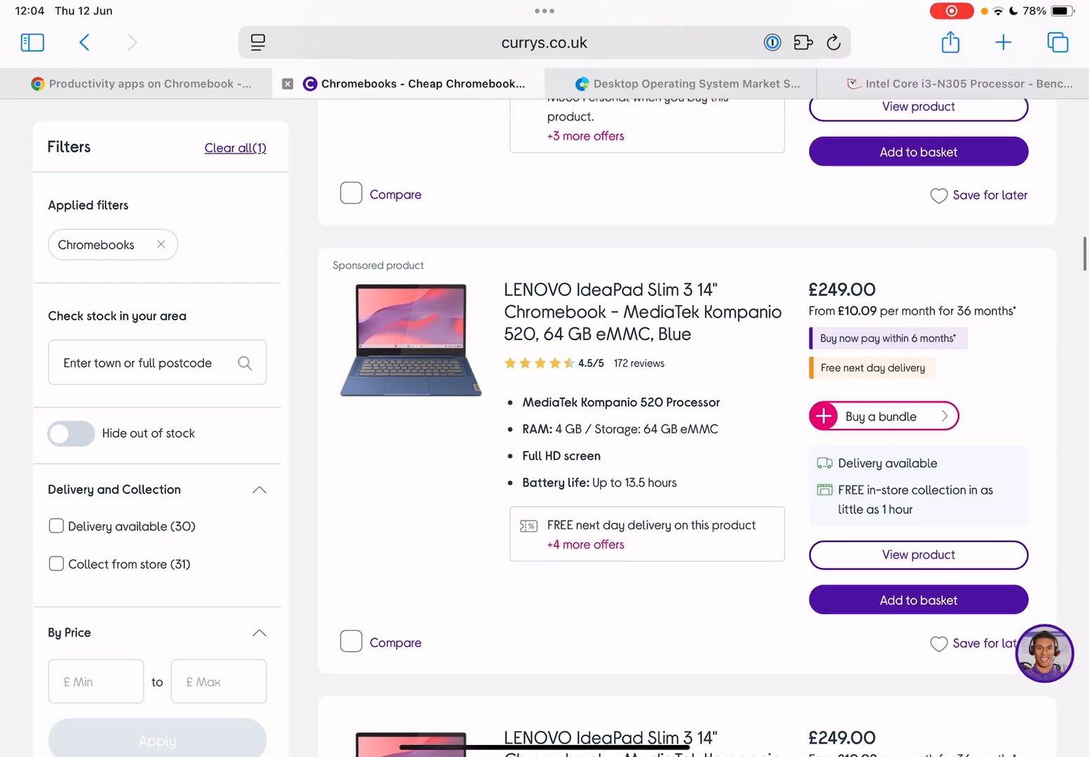
scroll(down, 3)
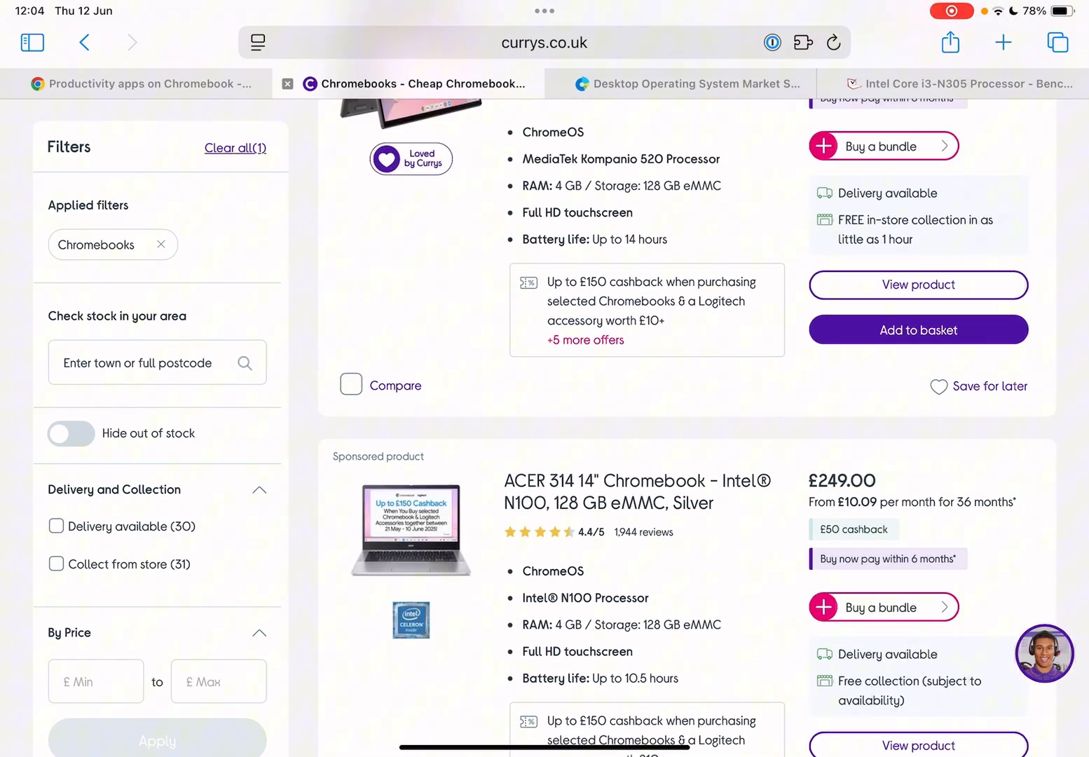
click(698, 84)
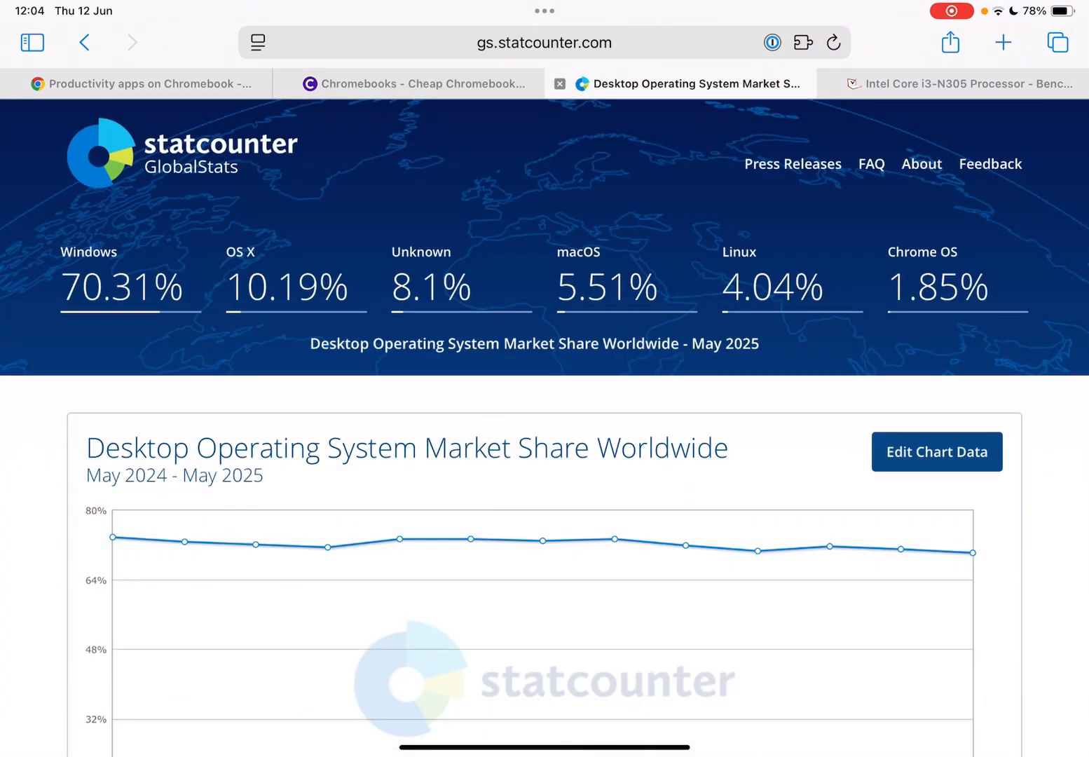
Scroll to the Desktop OS Market Share chart showing Chrome OS at 1.83% for May 2025.
scroll(down, 3)
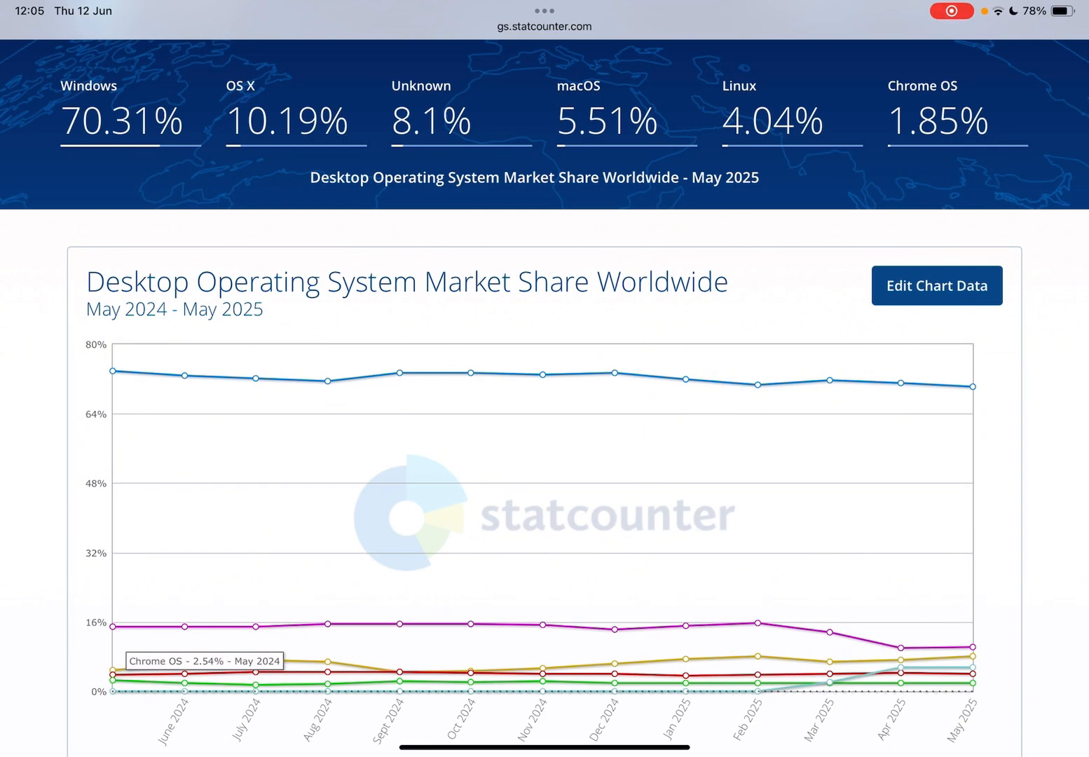
scroll(down, 3)
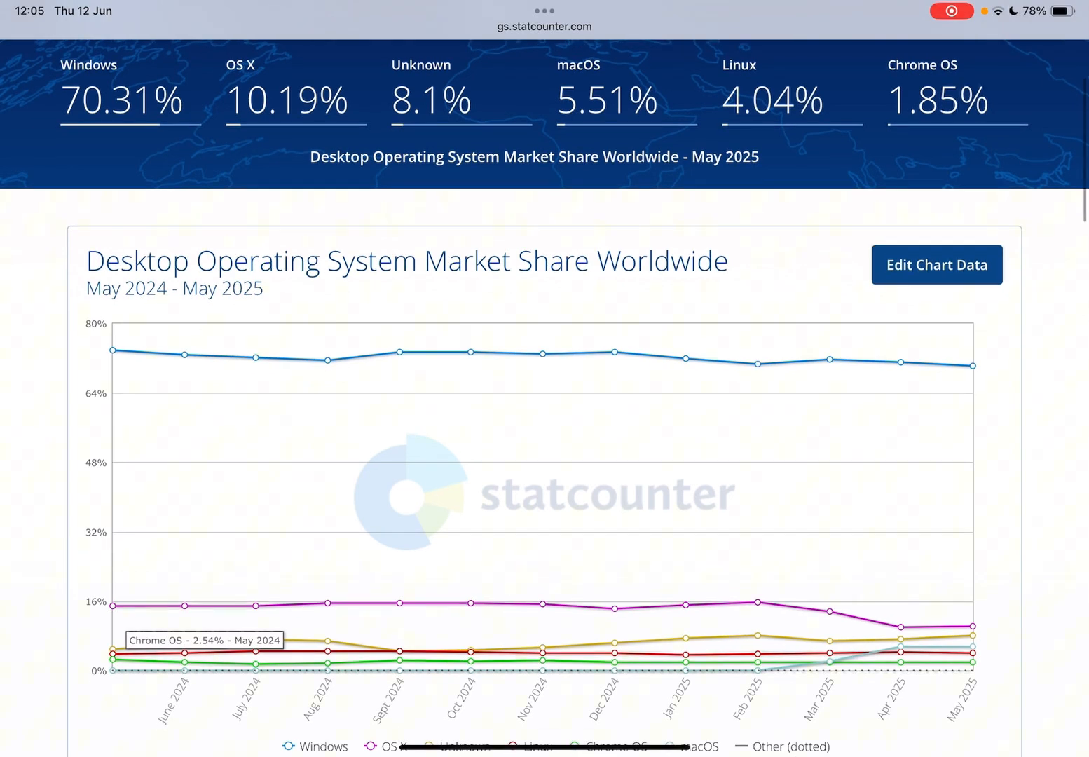
scroll(down, 3)
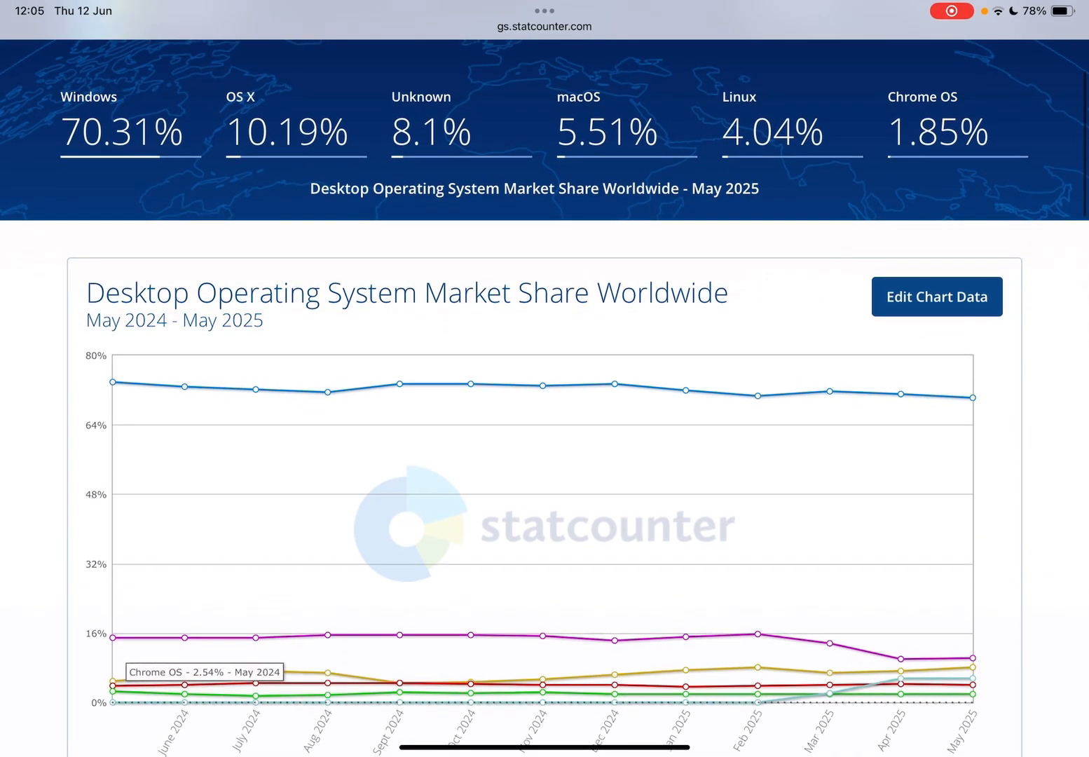
scroll(down, 3)
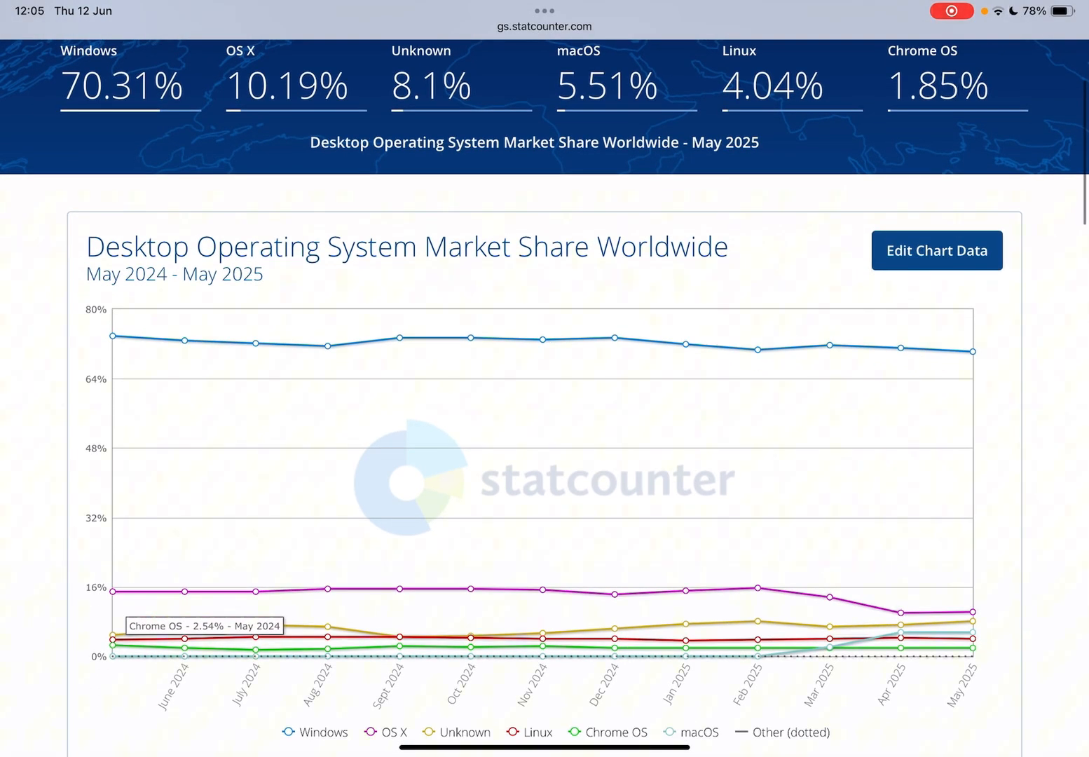
scroll(down, 3)
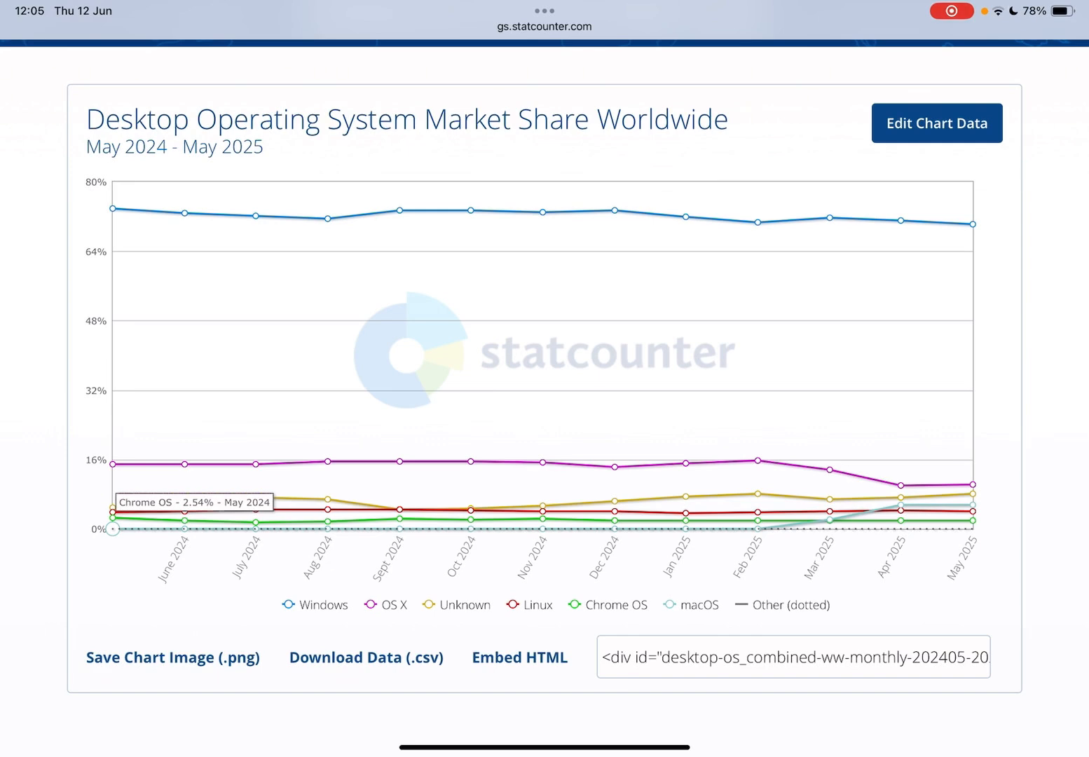
mouse_move(974, 540)
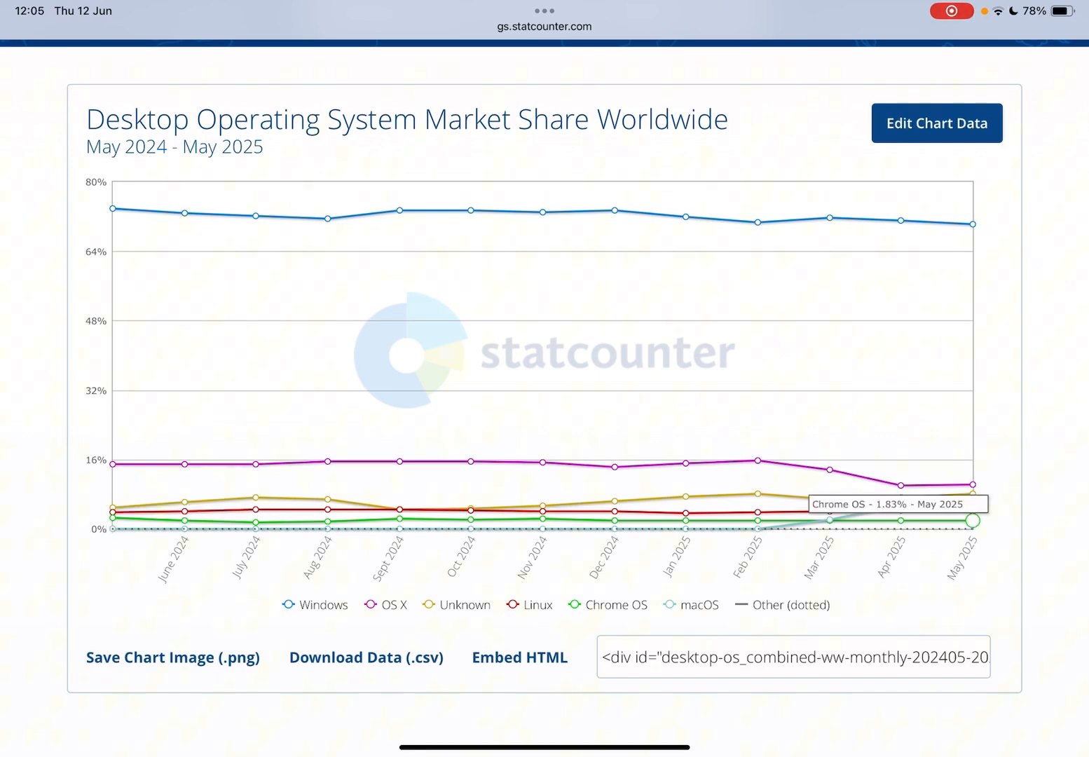